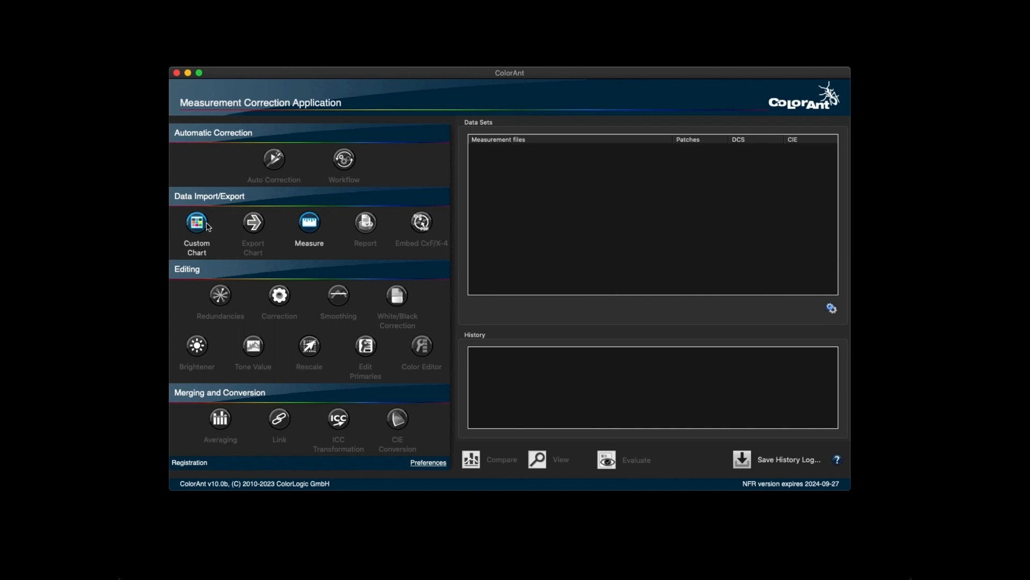
# Start a custom chart as a spot color library: 5 spot colors, 10 patches each.
pyautogui.click(196, 222)
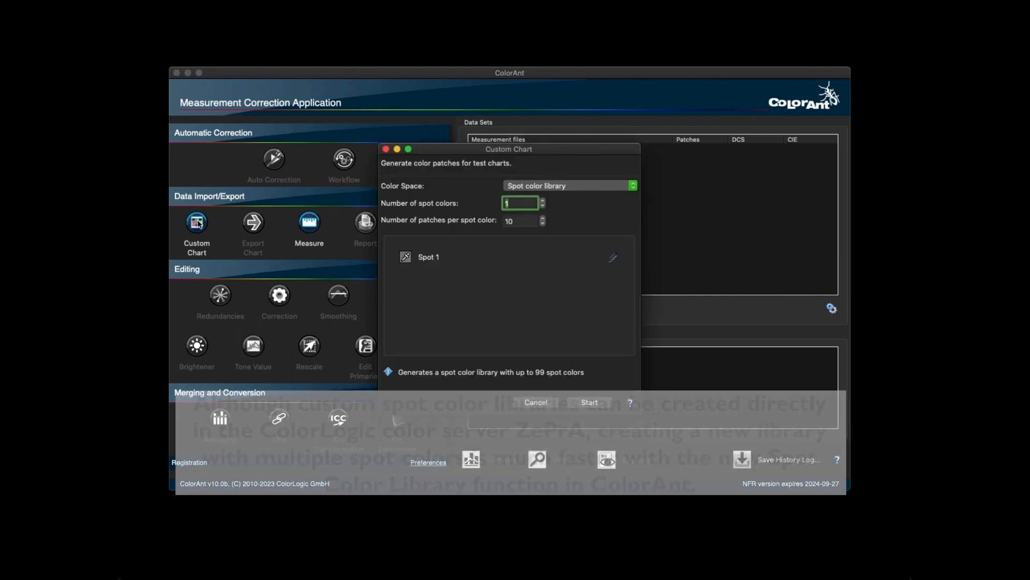
pyautogui.click(567, 185)
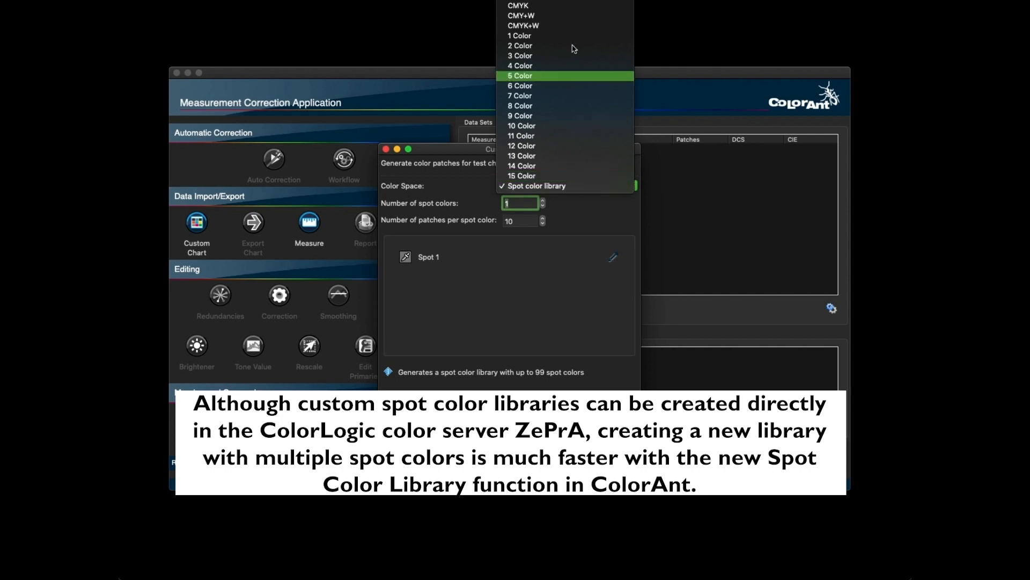
pyautogui.moveTo(554, 155)
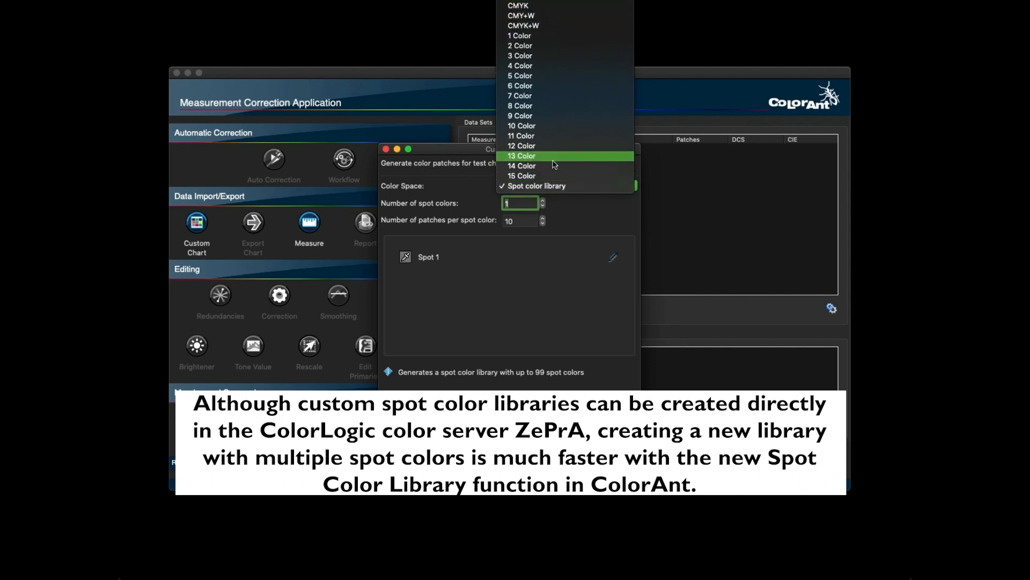
pyautogui.click(535, 185)
pyautogui.write('5')
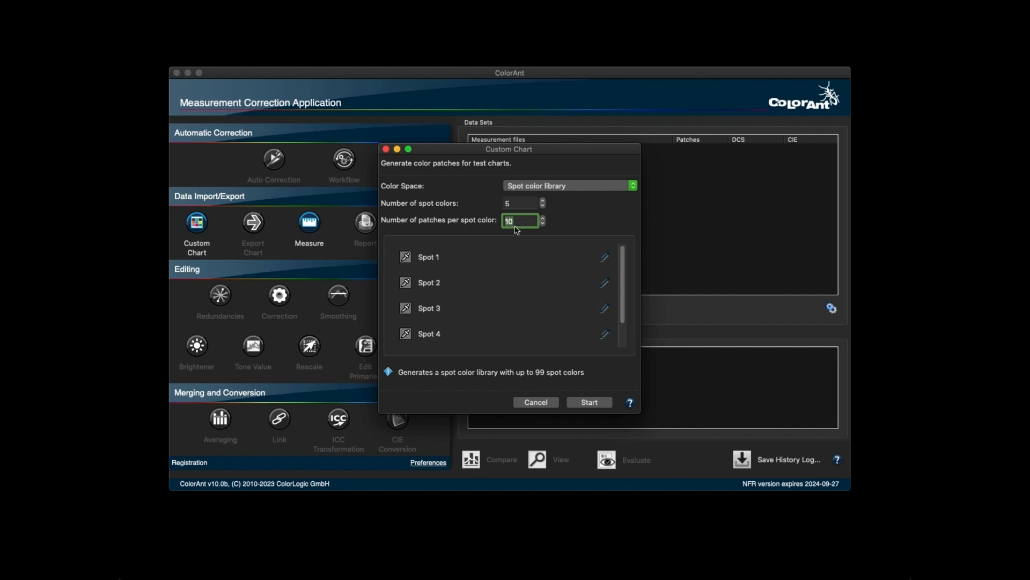
pyautogui.moveTo(604, 264)
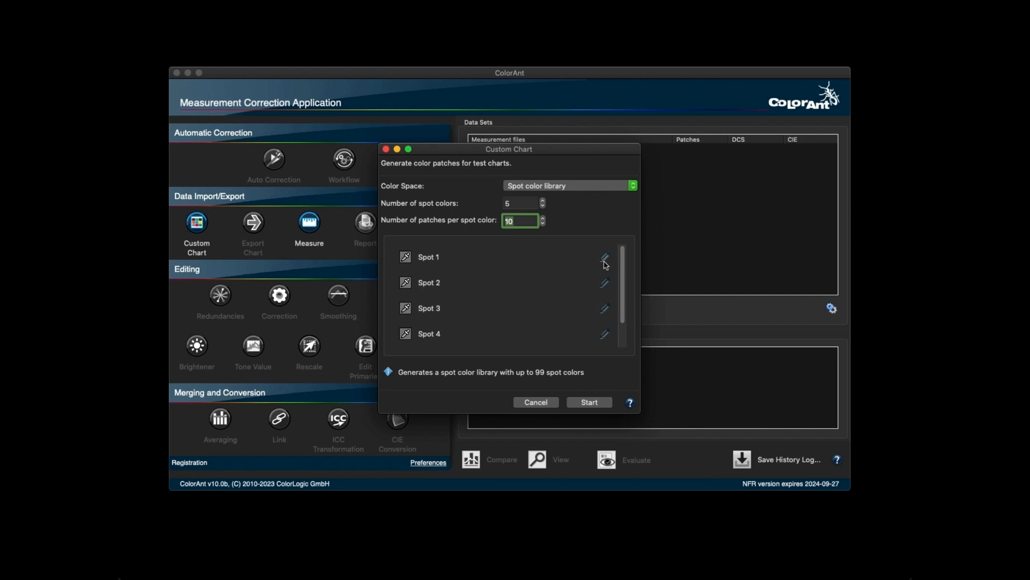
# Name Spot 1 'Sky Blue' and pick its colour in the Colors panel.
pyautogui.click(603, 257)
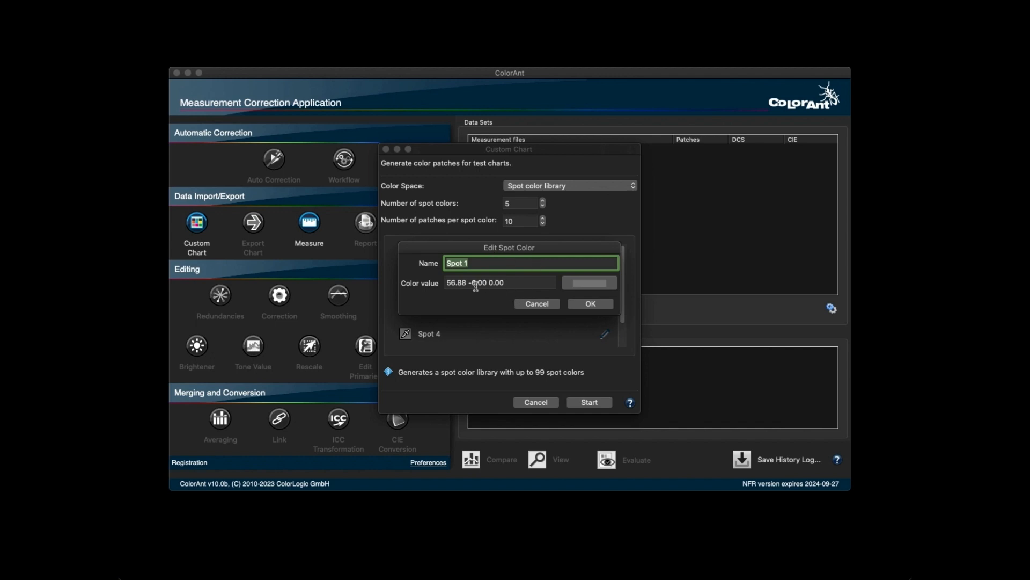
pyautogui.write('Sky Blue')
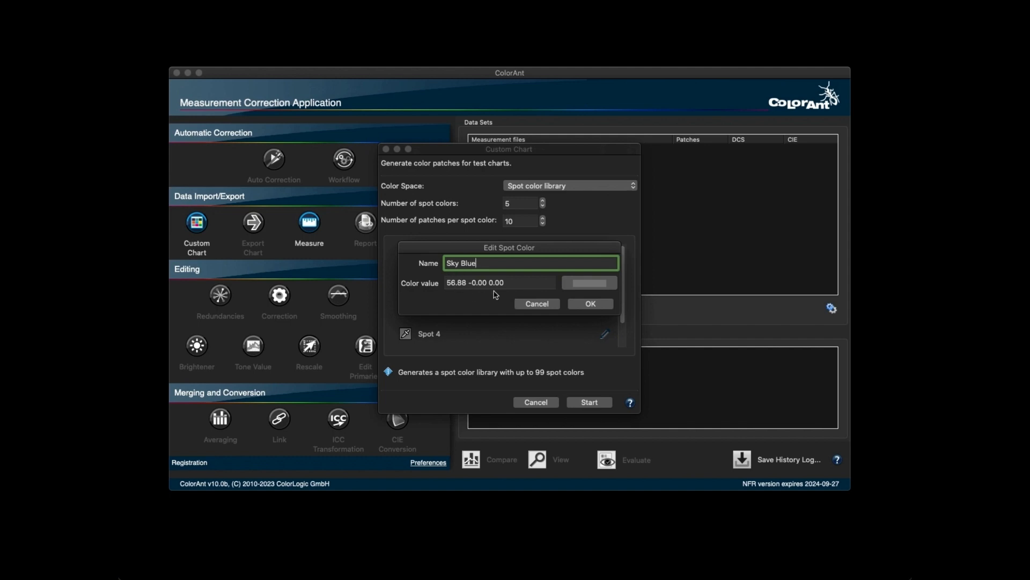
pyautogui.click(589, 282)
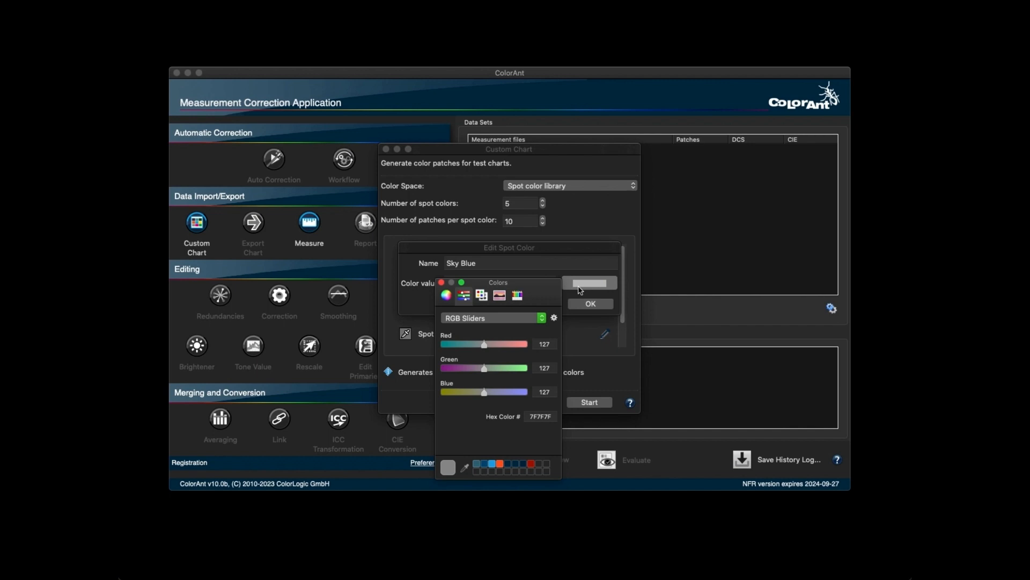
pyautogui.moveTo(484, 376)
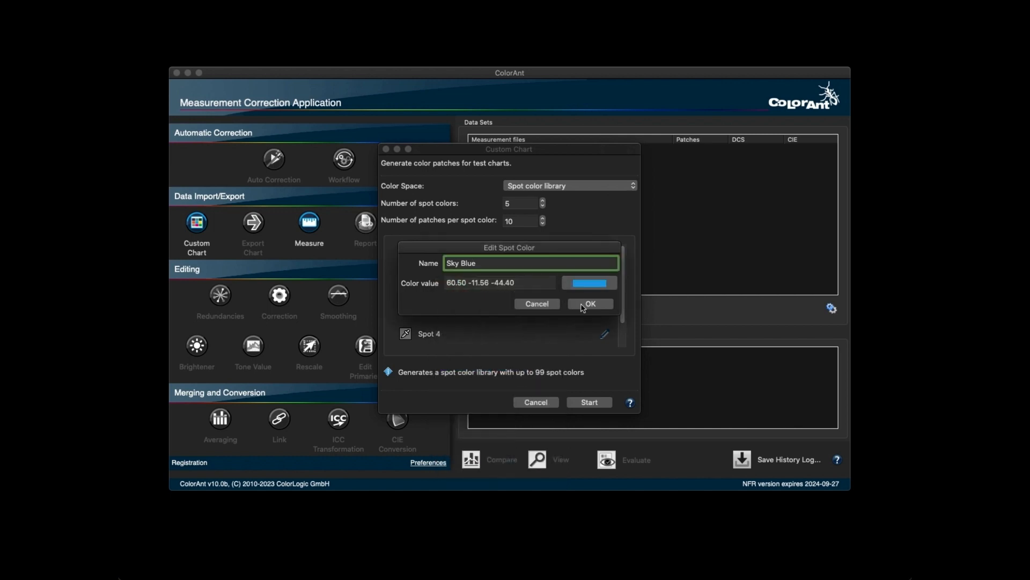
pyautogui.click(589, 303)
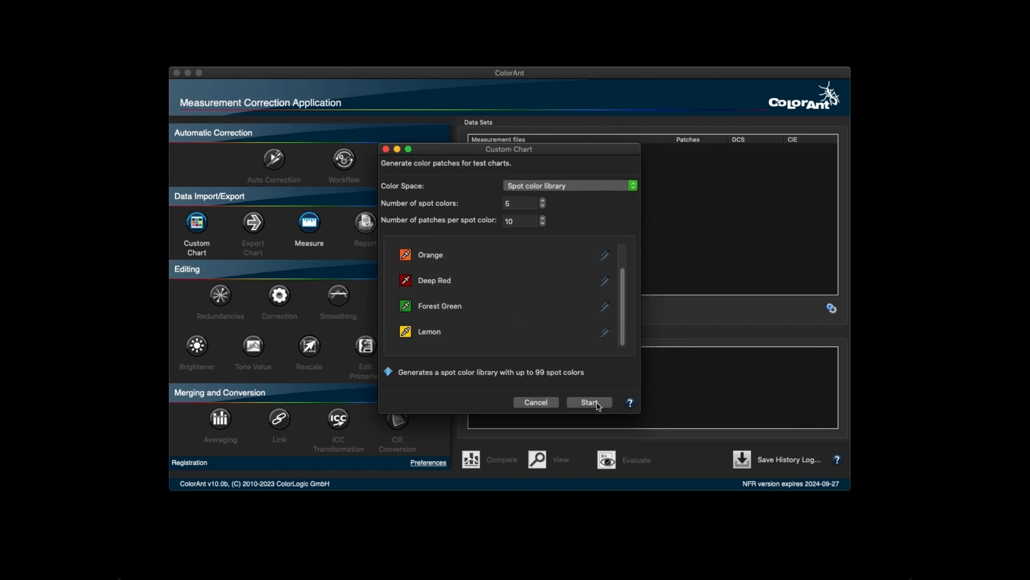
# Generate the 50-patch clsl-50-Chart spot color data set from Custom Chart.
pyautogui.click(588, 401)
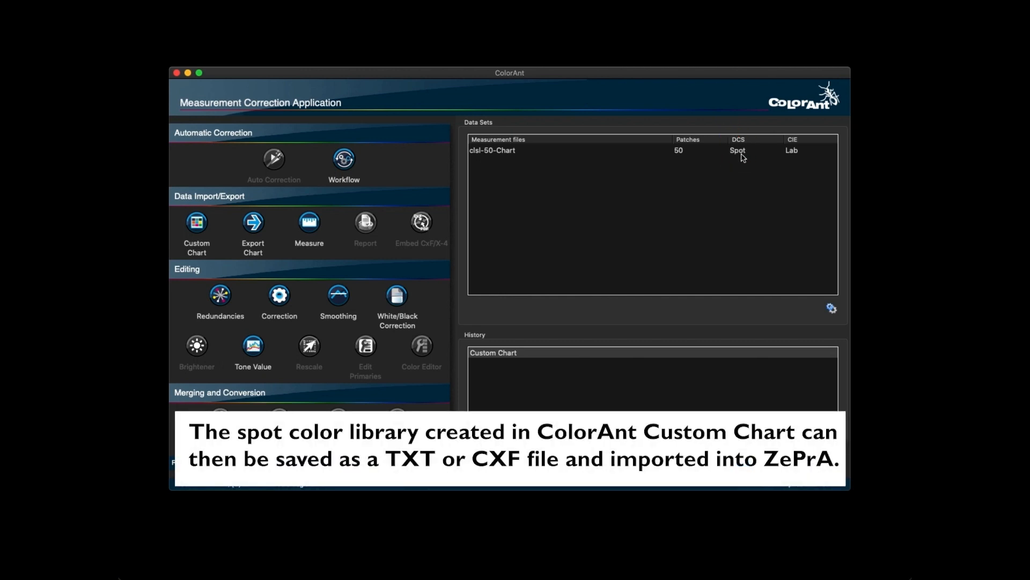
pyautogui.click(252, 221)
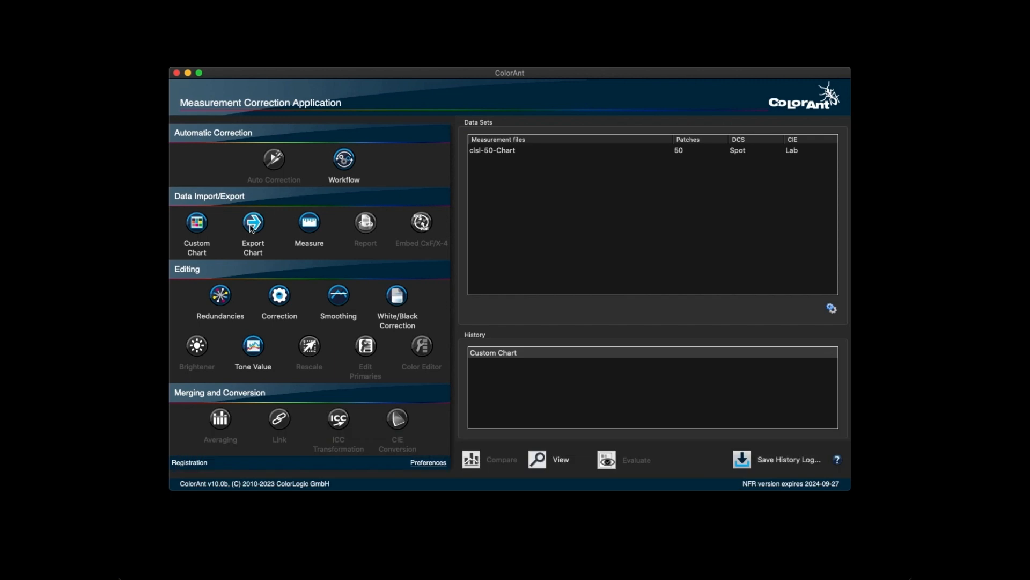
# Load chart.txt and HKS N.aco into Data Sets and select the HKS N.aco row.
pyautogui.click(252, 222)
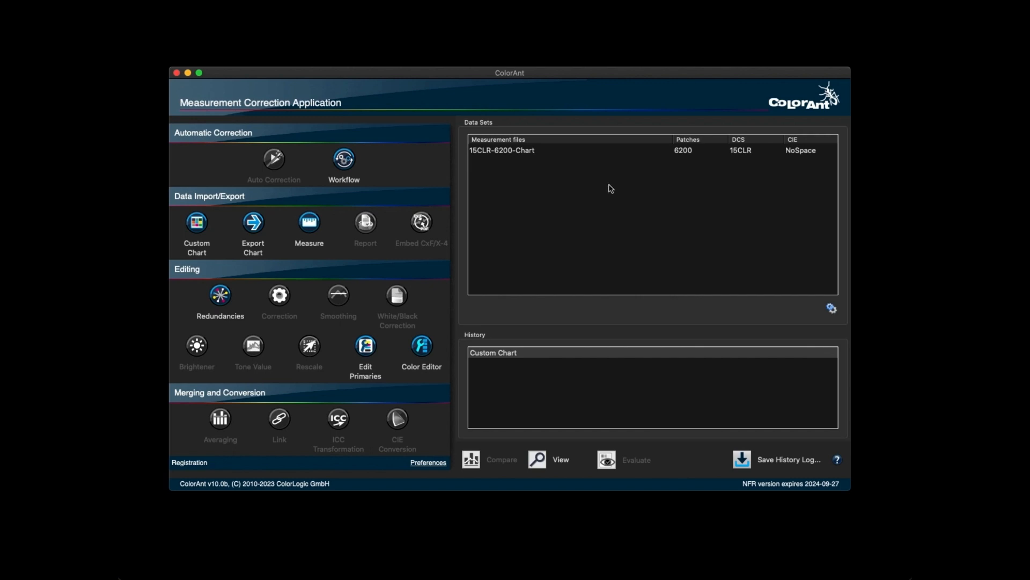
pyautogui.click(501, 149)
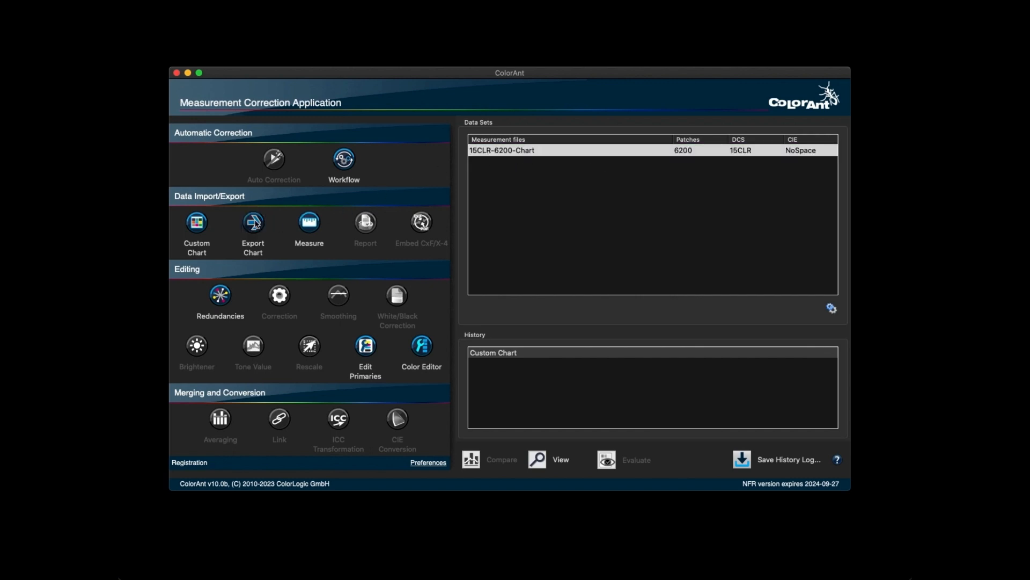
pyautogui.click(196, 226)
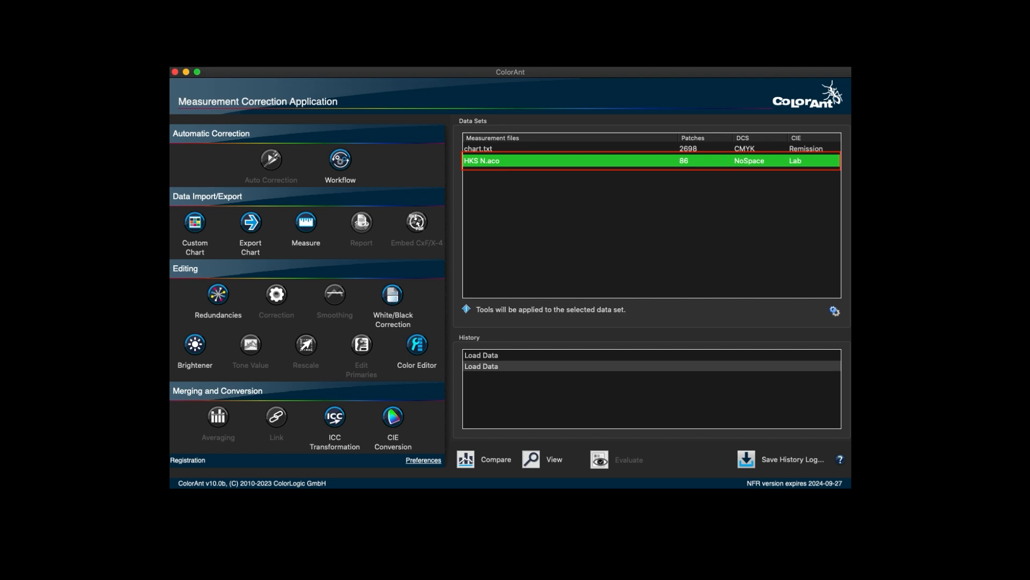
pyautogui.click(251, 226)
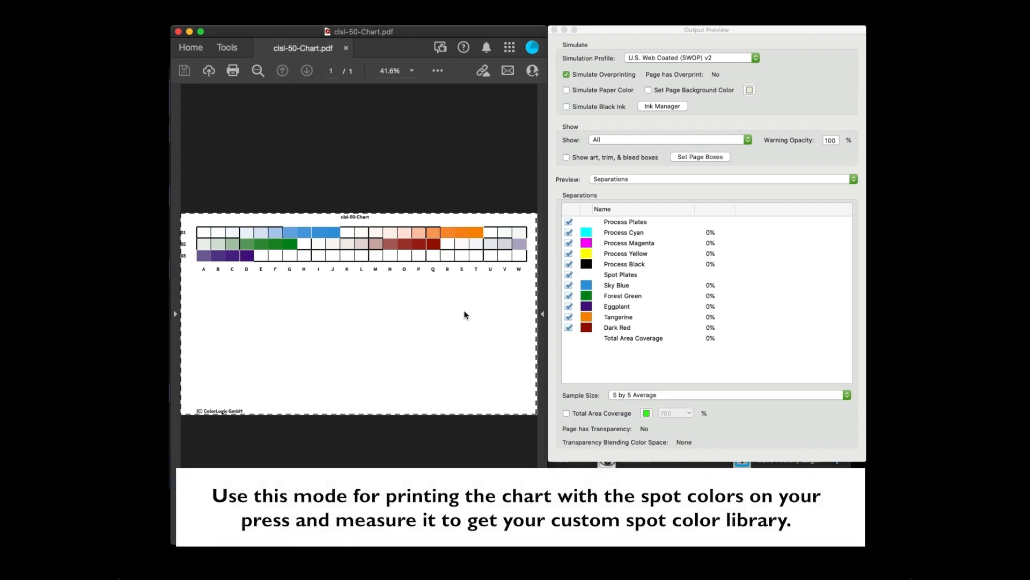
pyautogui.moveTo(634, 290)
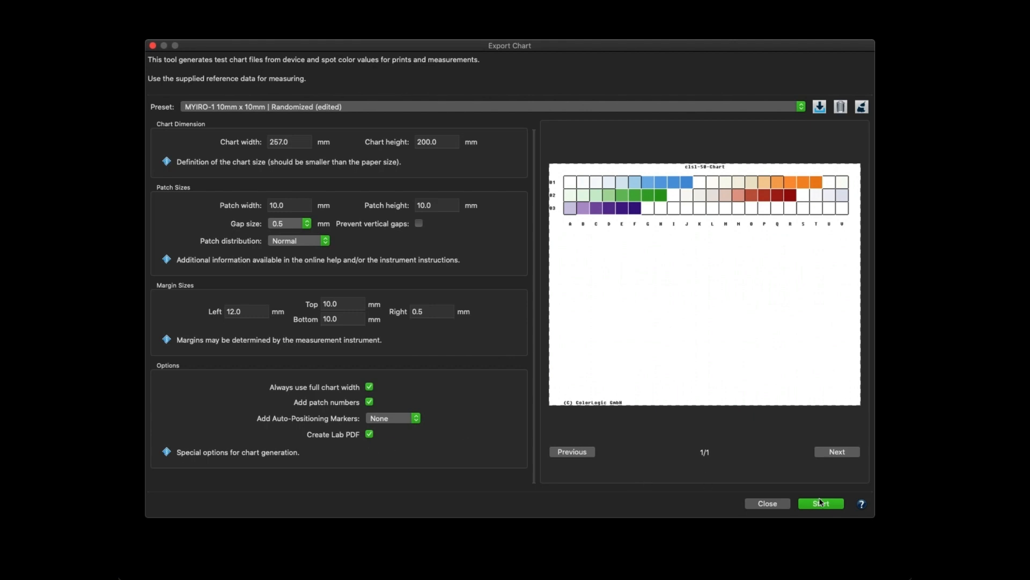
# Save the clsl-50-Chart test chart with the chosen file type and close Export Chart.
pyautogui.click(820, 502)
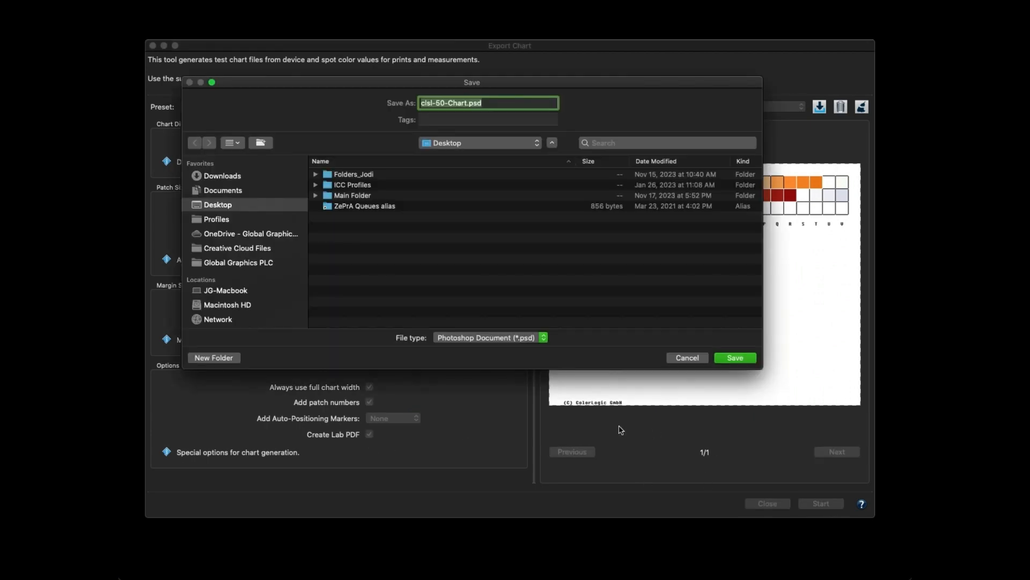
pyautogui.click(490, 336)
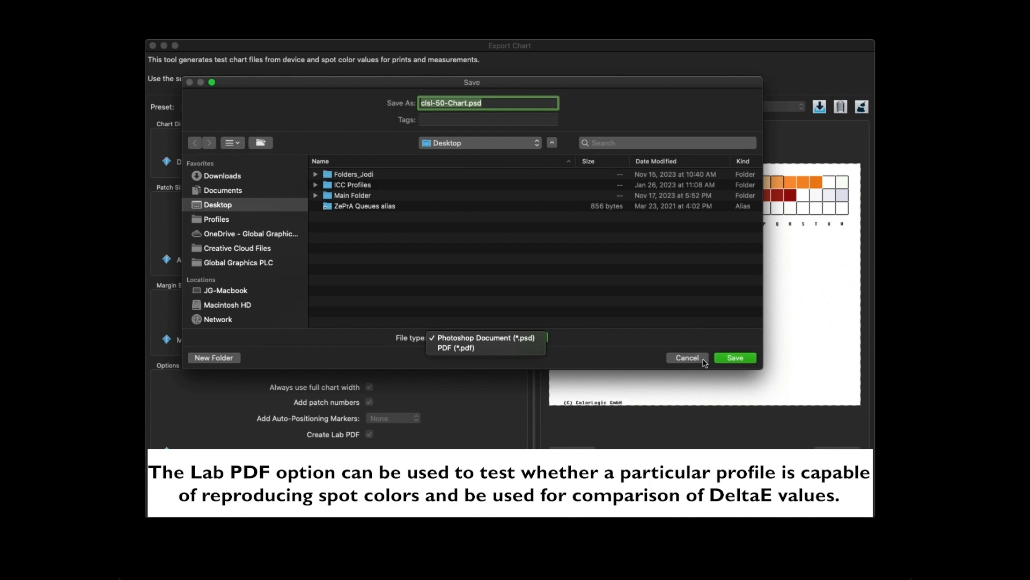
pyautogui.click(734, 358)
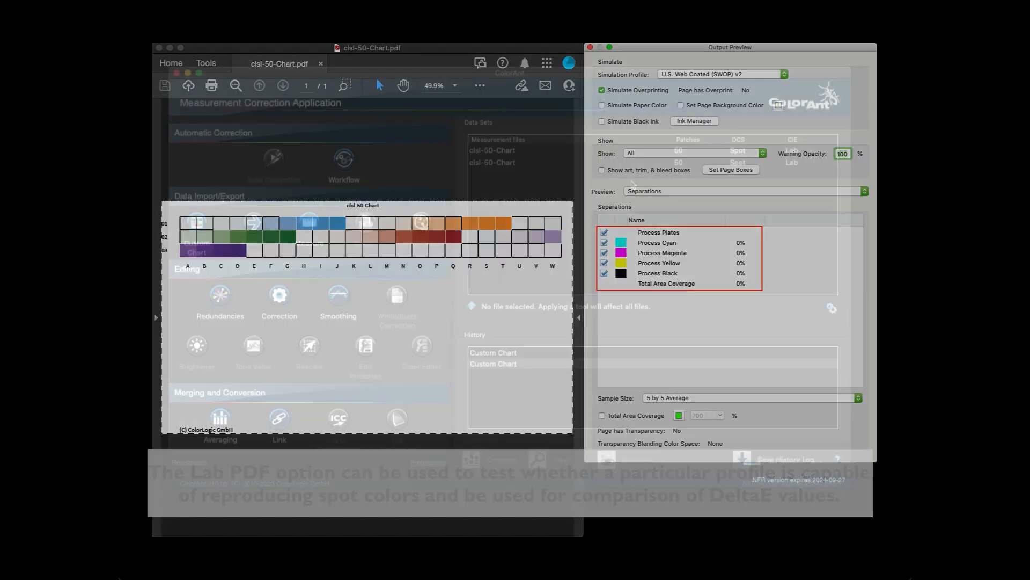
pyautogui.click(591, 47)
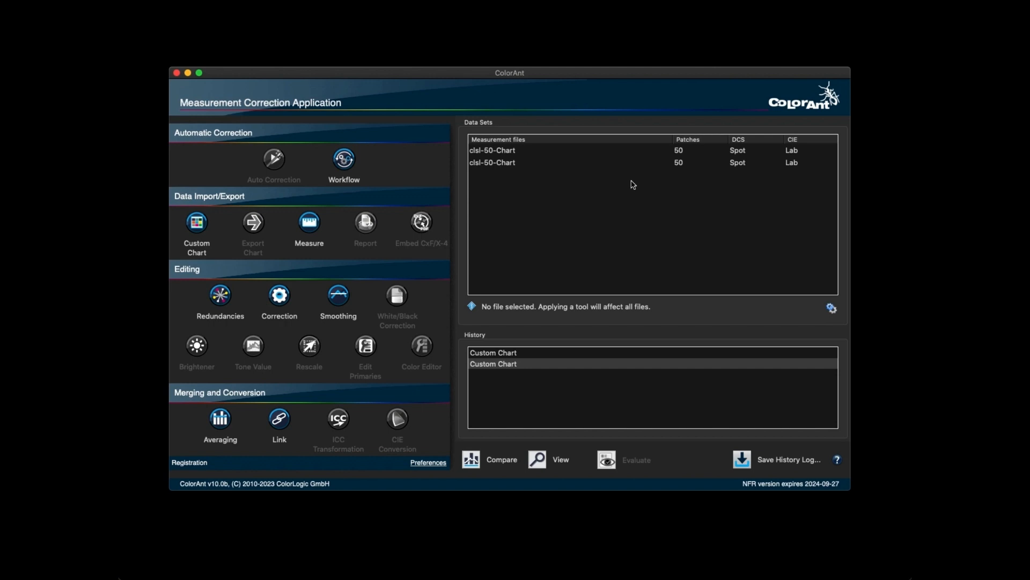
pyautogui.moveTo(624, 184)
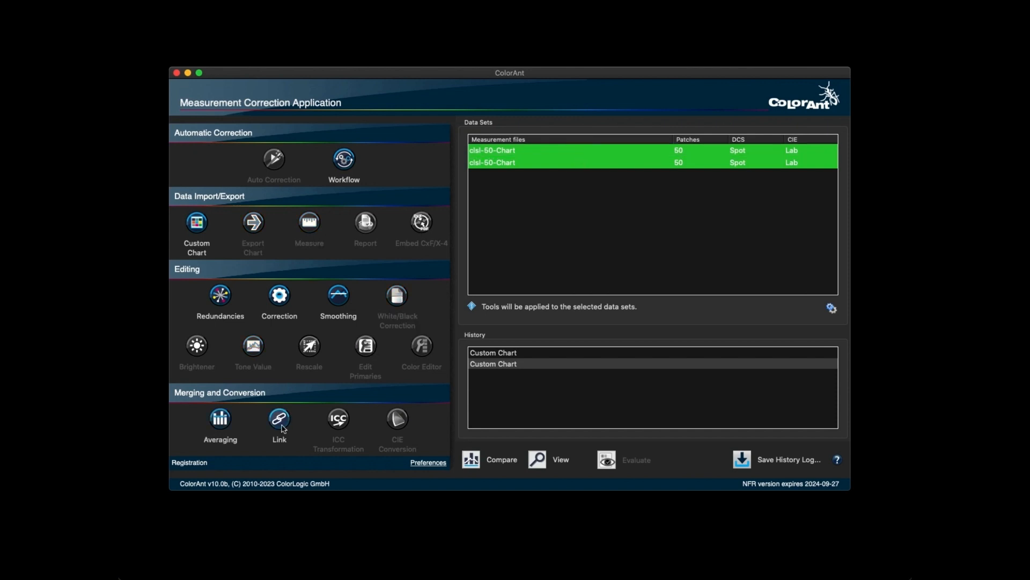
# Link both clsl-50-Chart data sets, merging by channel name into 100 patches.
pyautogui.click(278, 418)
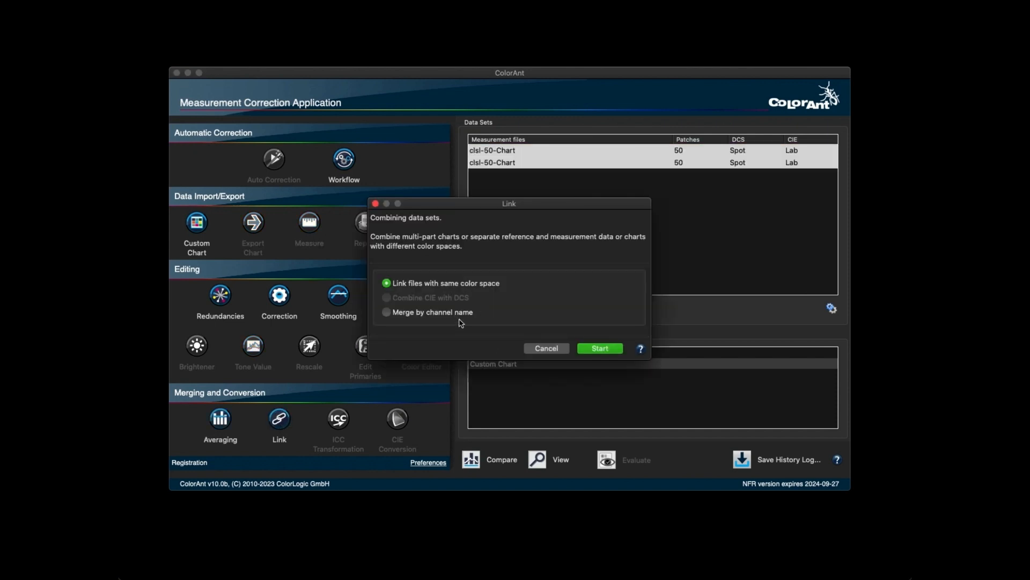
pyautogui.moveTo(444, 319)
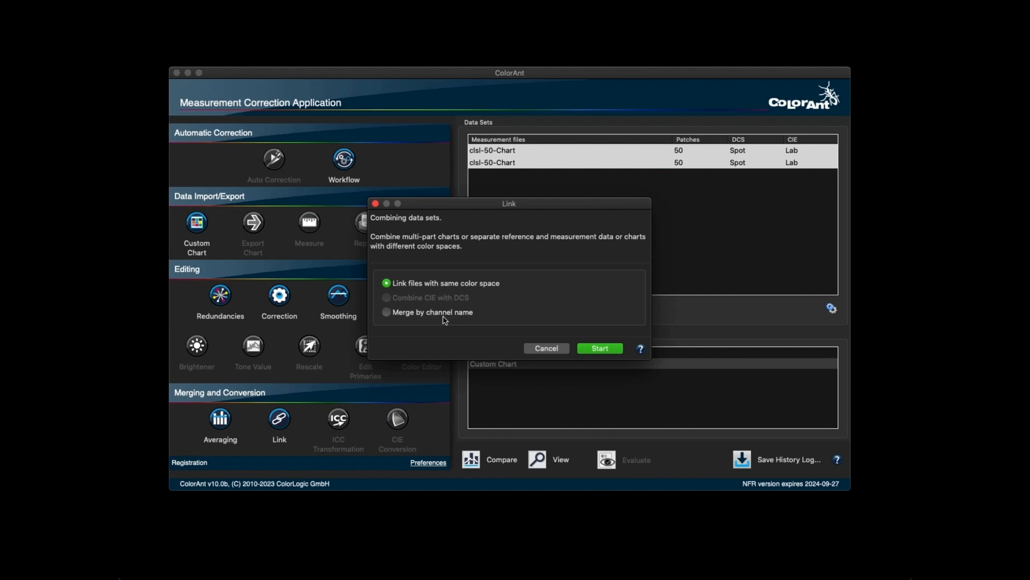
pyautogui.click(387, 311)
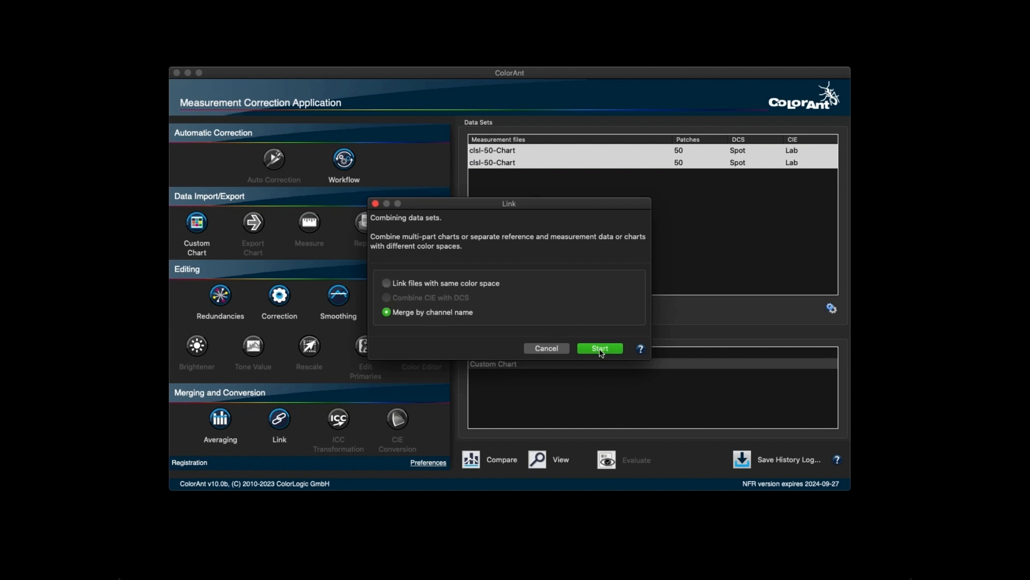
pyautogui.click(599, 348)
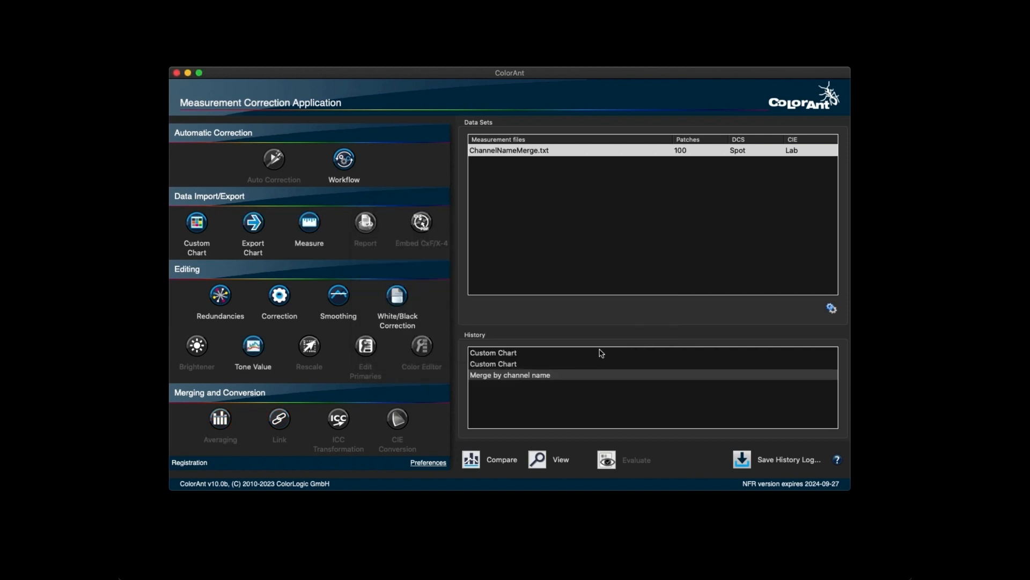
pyautogui.click(196, 225)
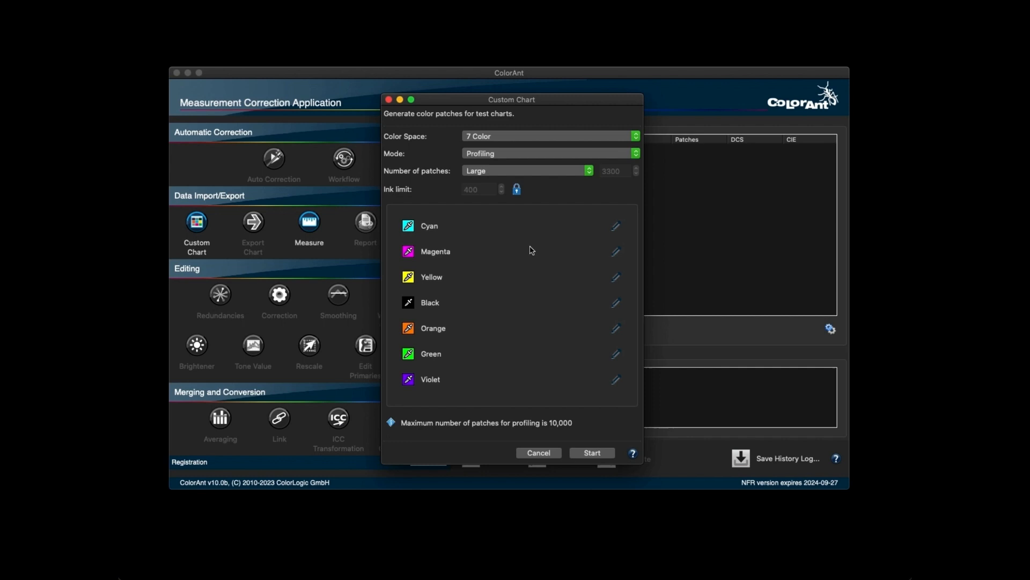
# Generate a 360-patch 7-color chart in 'Linearization and G7 Patches' mode.
pyautogui.click(549, 153)
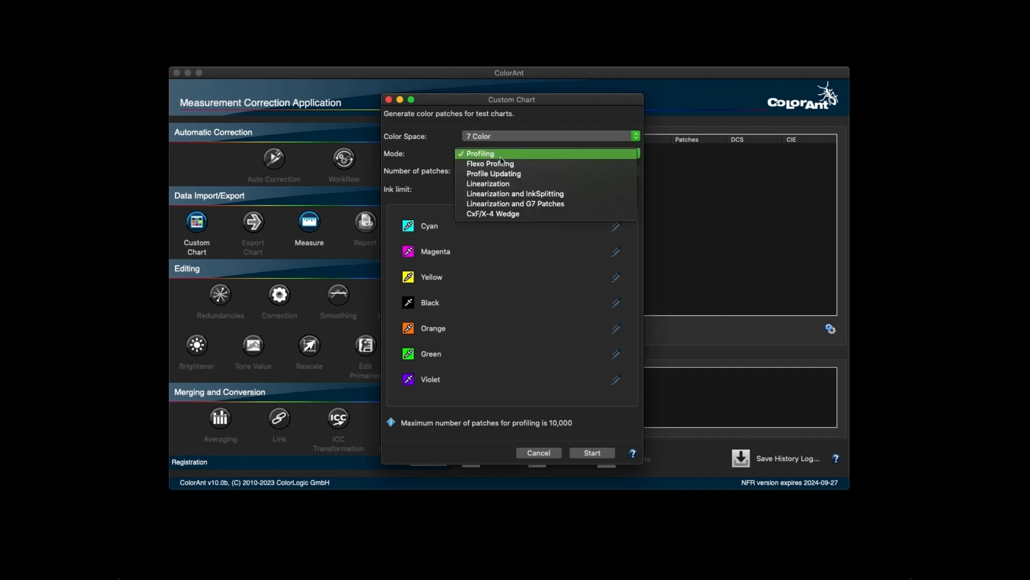
pyautogui.moveTo(516, 204)
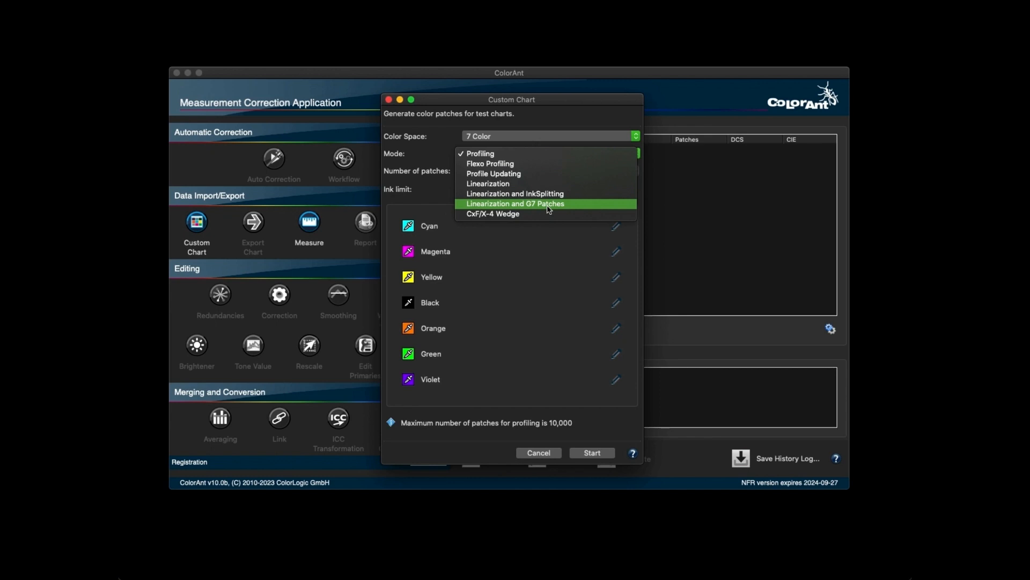
pyautogui.click(590, 452)
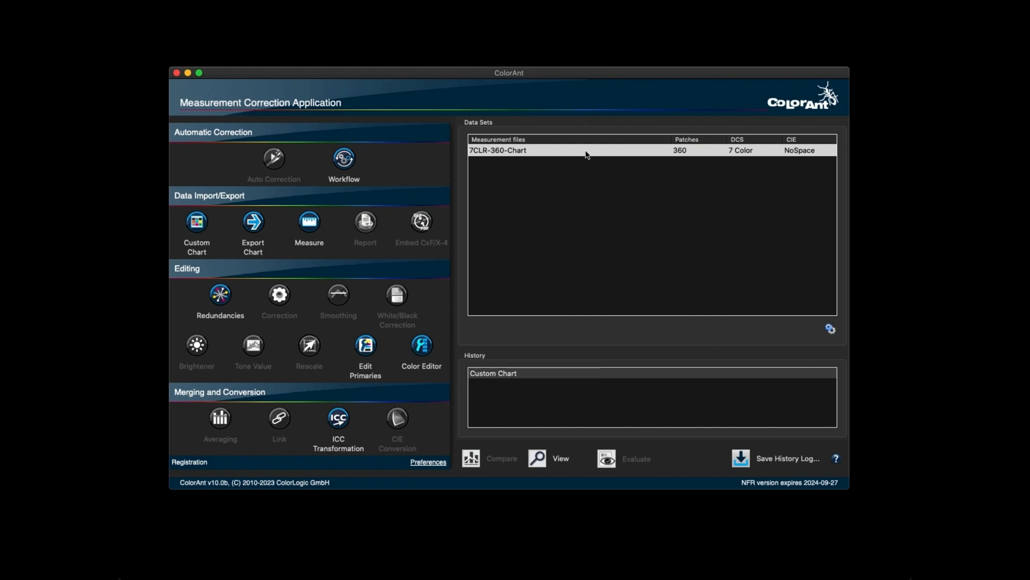
pyautogui.click(550, 458)
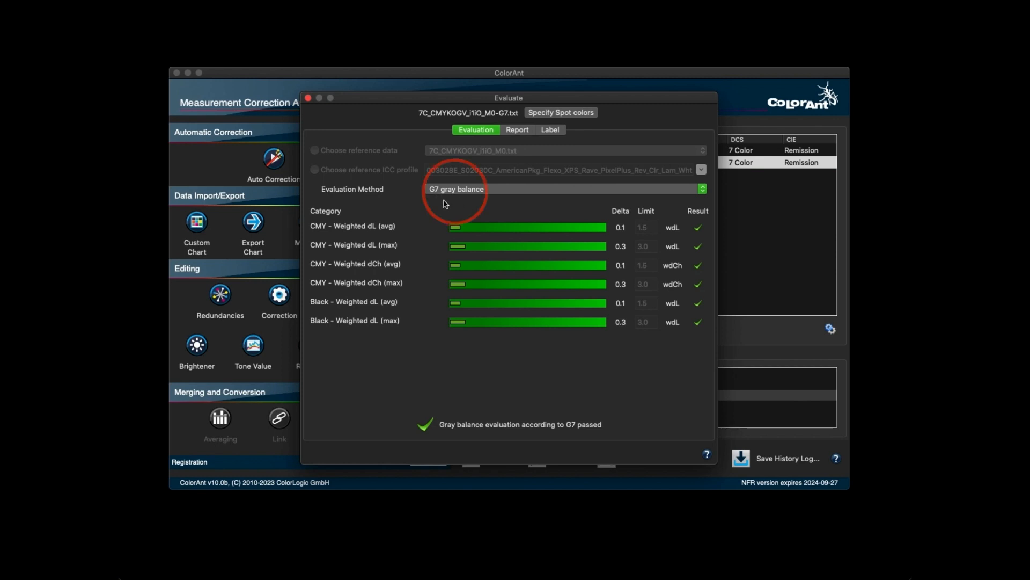
pyautogui.moveTo(474, 205)
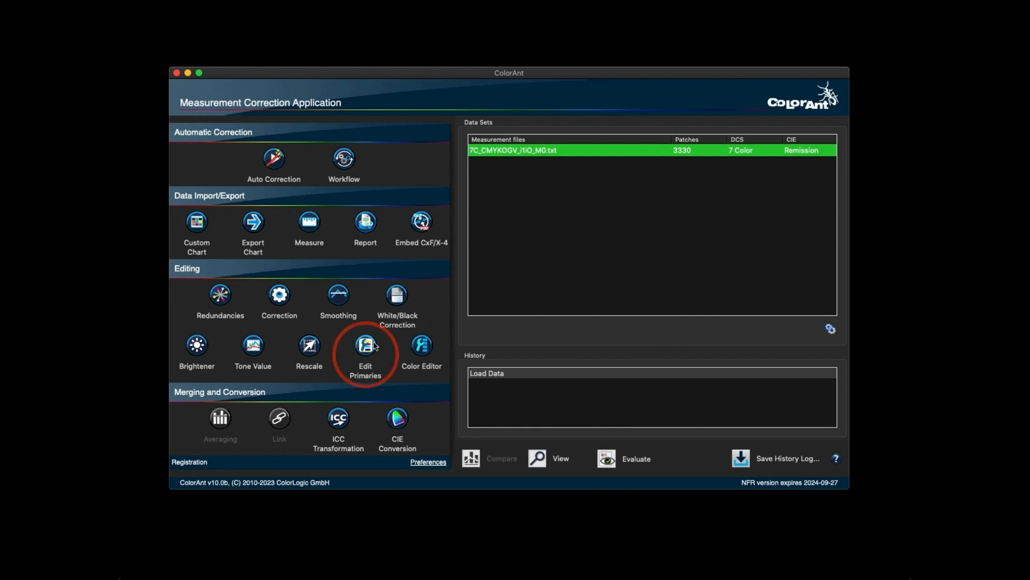
# Open White/Black Correction and choose Measure… for the Edited White value.
pyautogui.click(396, 294)
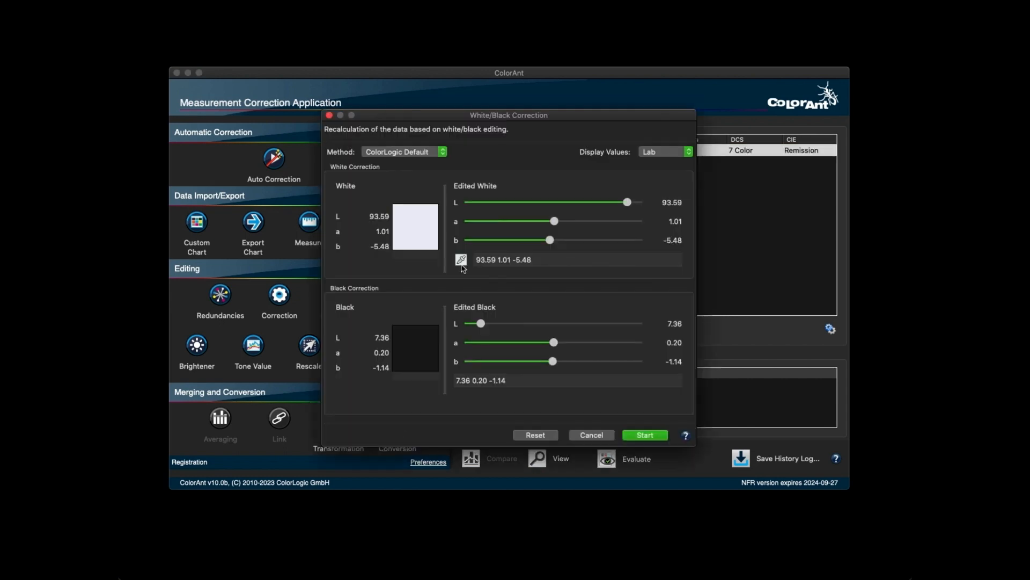
pyautogui.click(460, 259)
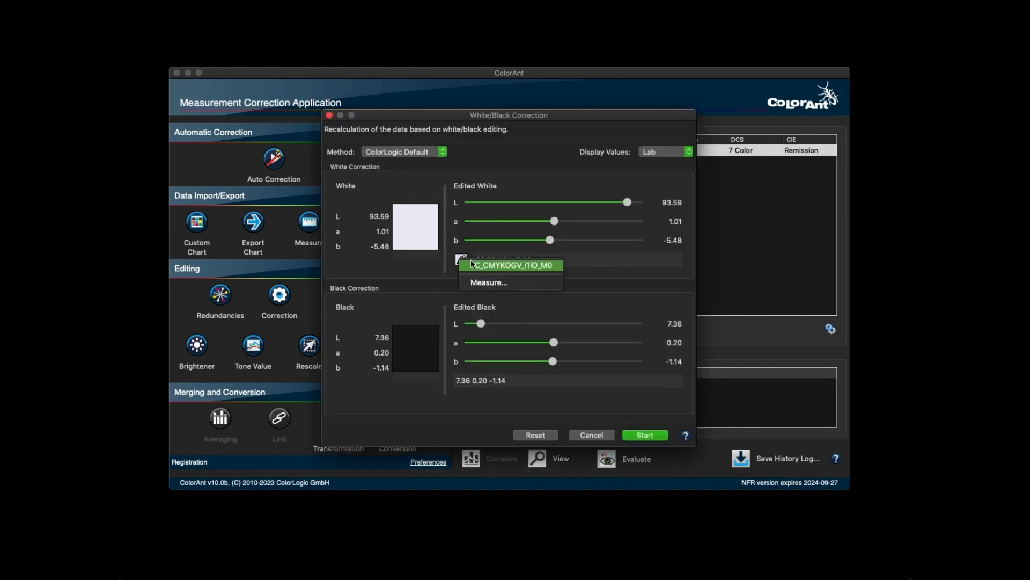
pyautogui.click(511, 265)
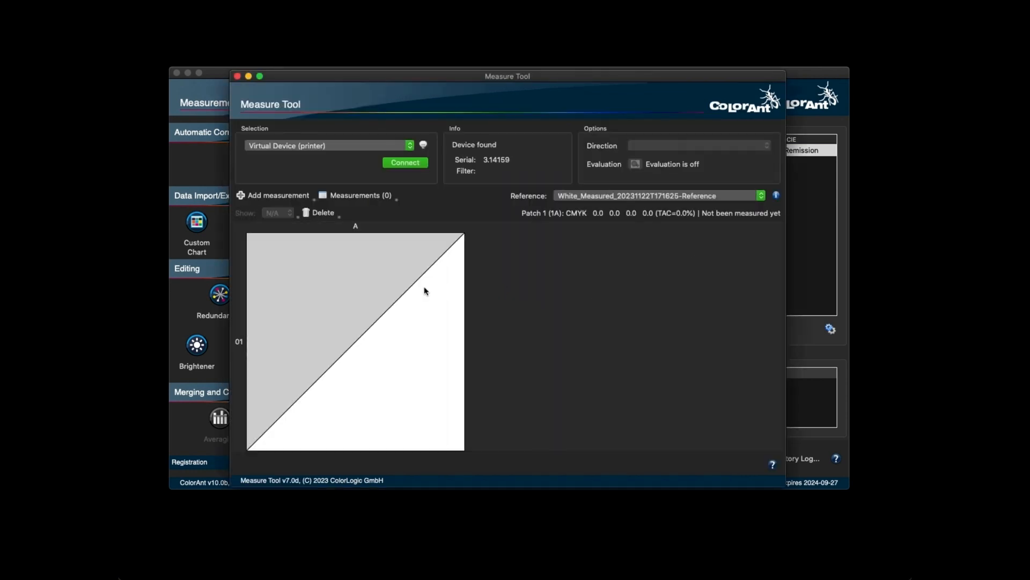
pyautogui.moveTo(404, 324)
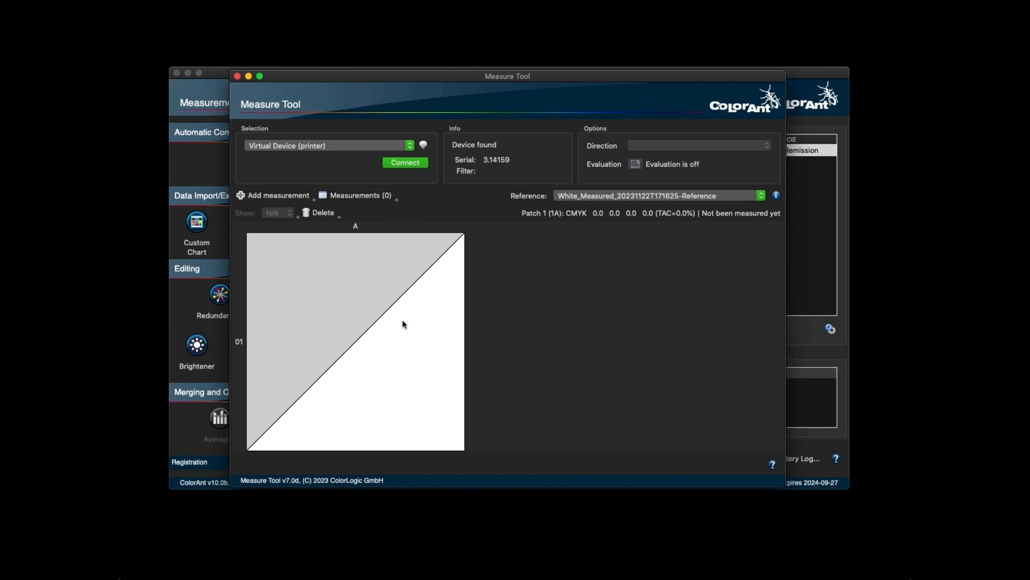
pyautogui.moveTo(404, 336)
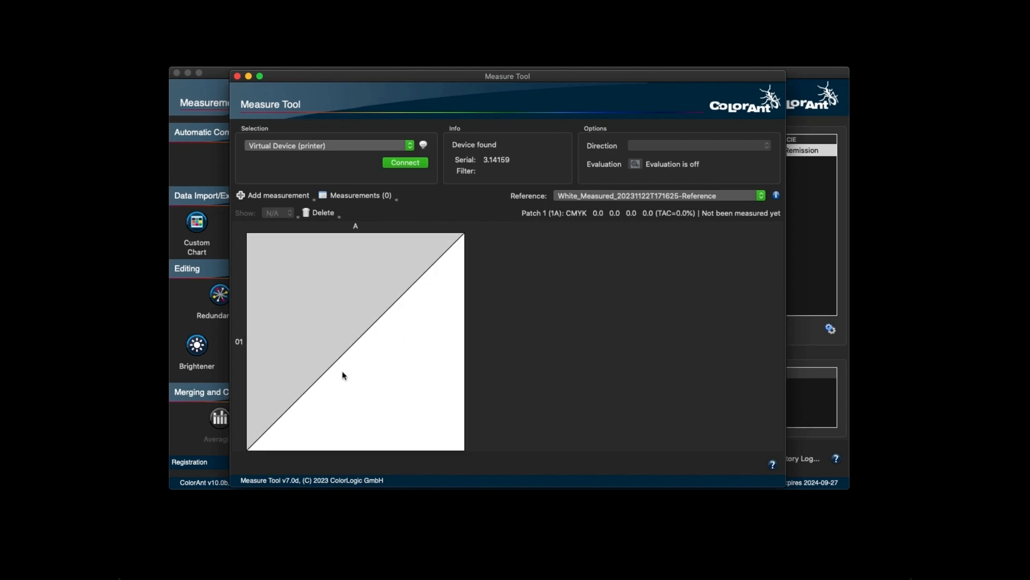
# Measure the white patch and transmit L 95.00, a 0.03, b -2.09 back.
pyautogui.click(404, 162)
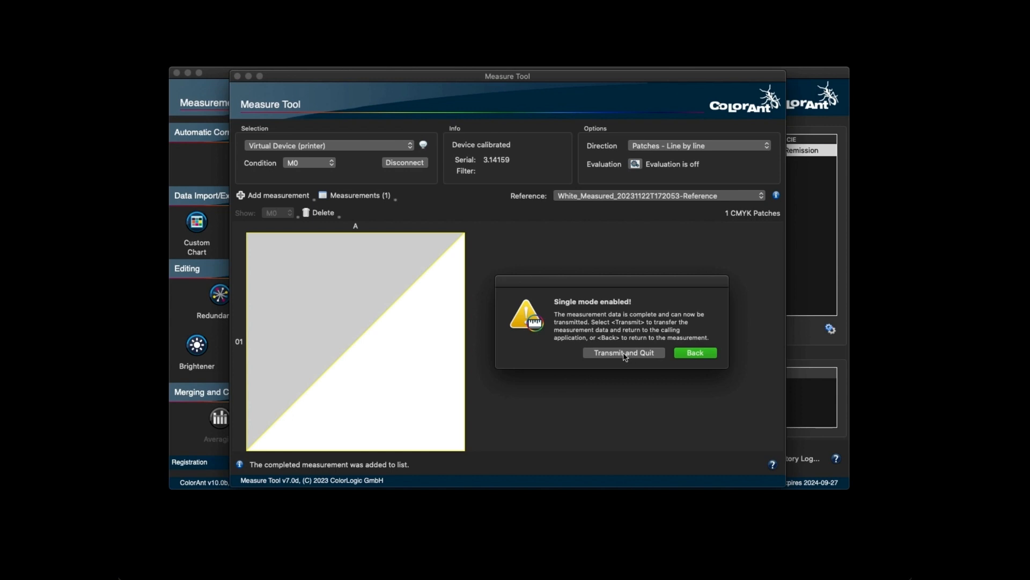
pyautogui.moveTo(634, 361)
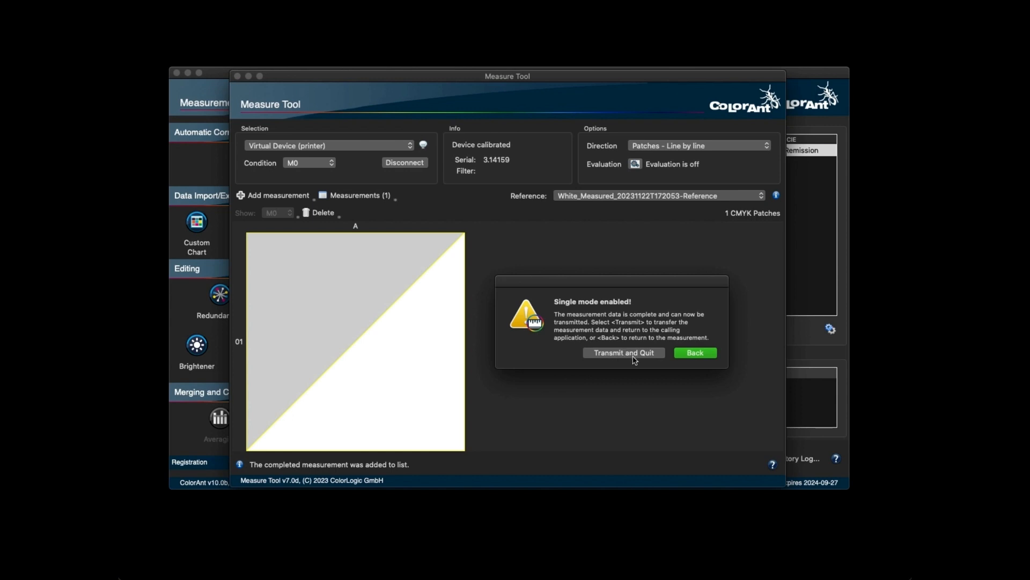
pyautogui.click(622, 353)
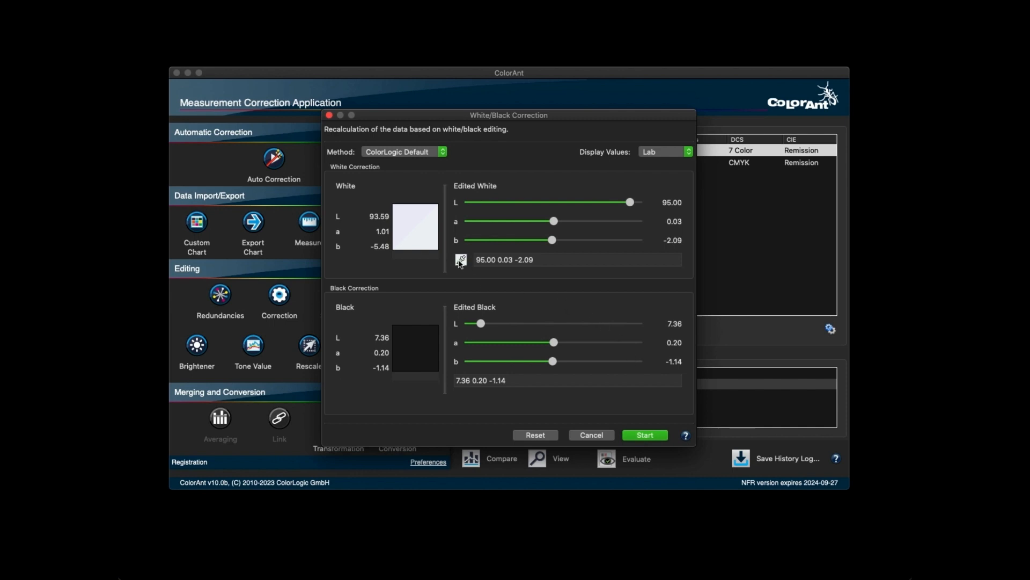
pyautogui.moveTo(497, 279)
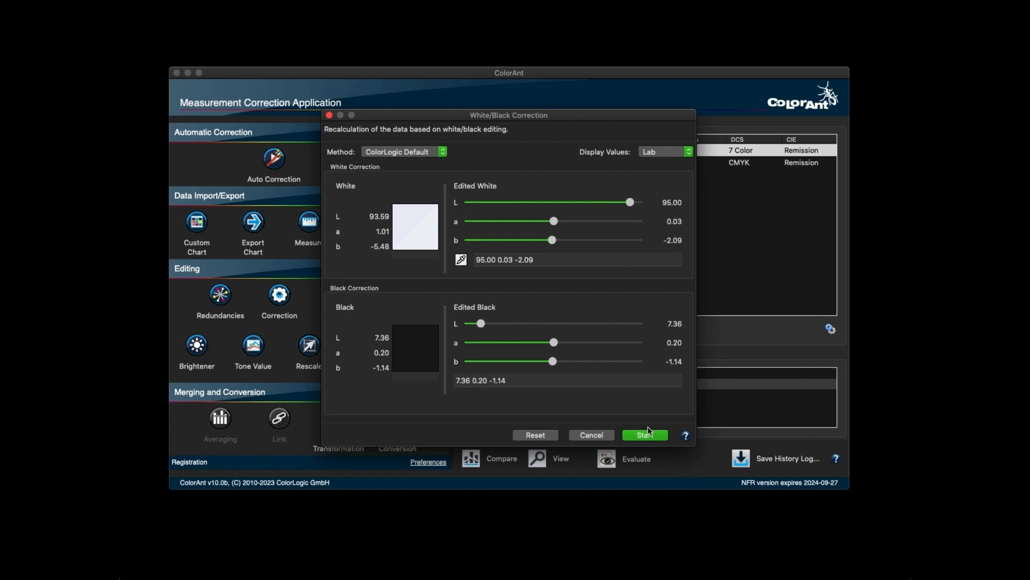
# Apply the 95.00 / 0.03 / -2.09 paper white correction to the 7-color data.
pyautogui.click(644, 435)
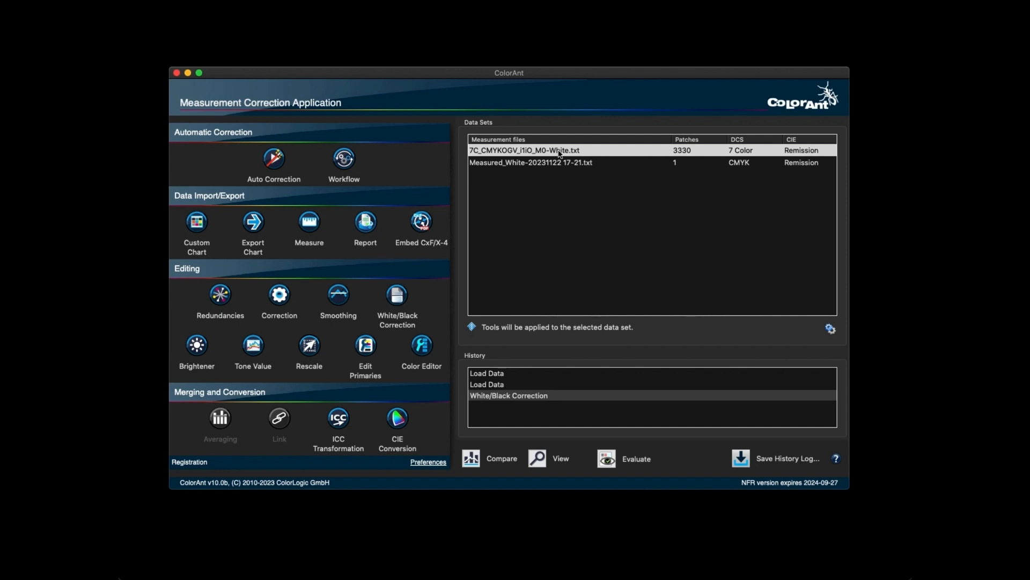
# Filter the PIXMA_Pro9000_PR101 2D chart to RGB gray patches and inspect their Lab/RGB values.
pyautogui.click(560, 458)
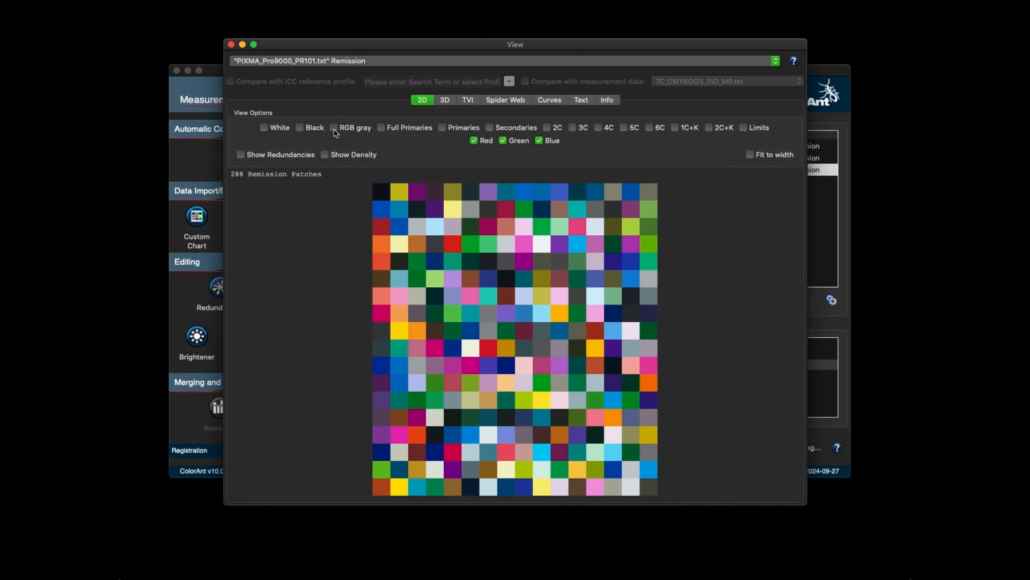
pyautogui.click(333, 128)
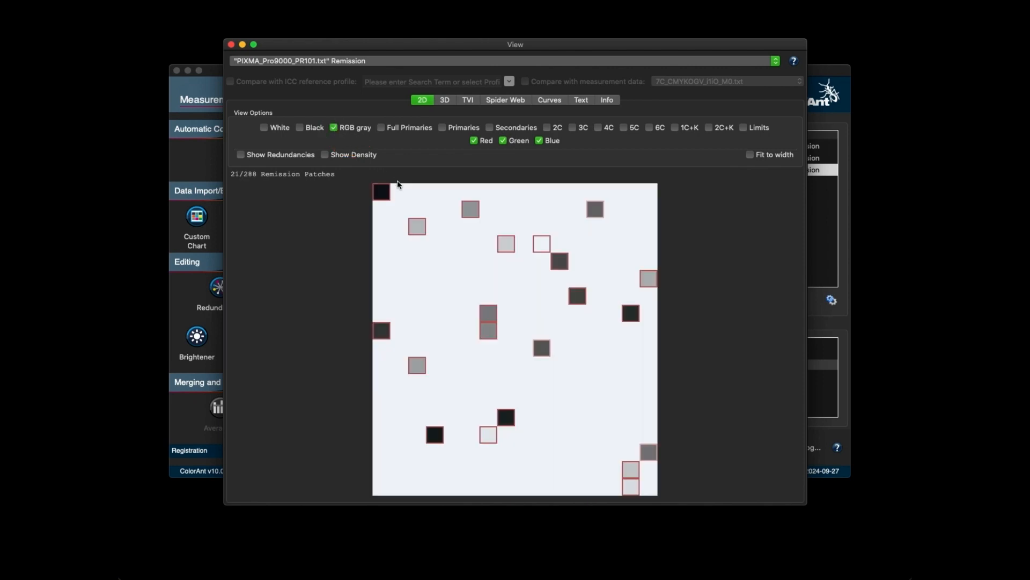
pyautogui.click(417, 226)
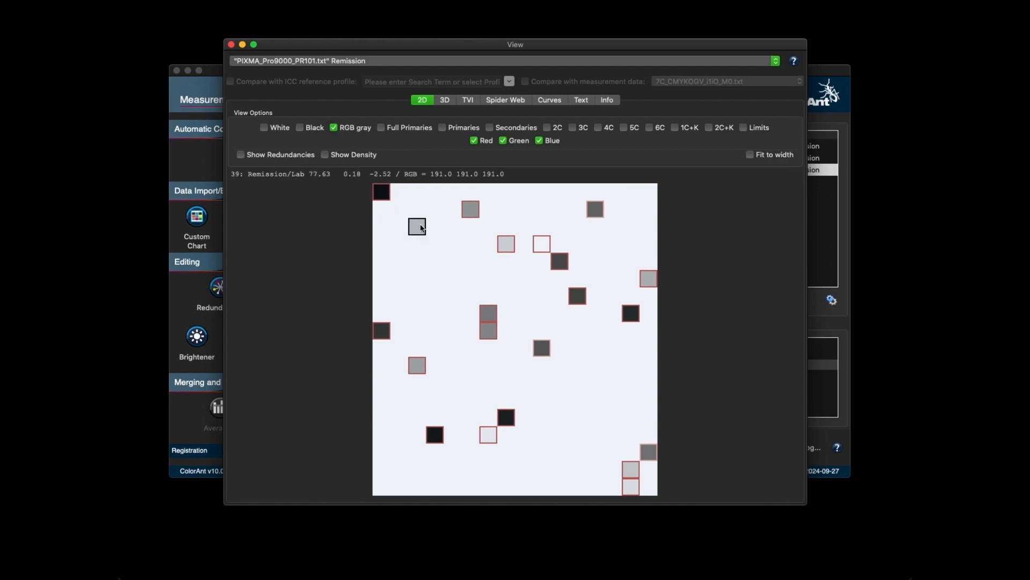
pyautogui.click(488, 313)
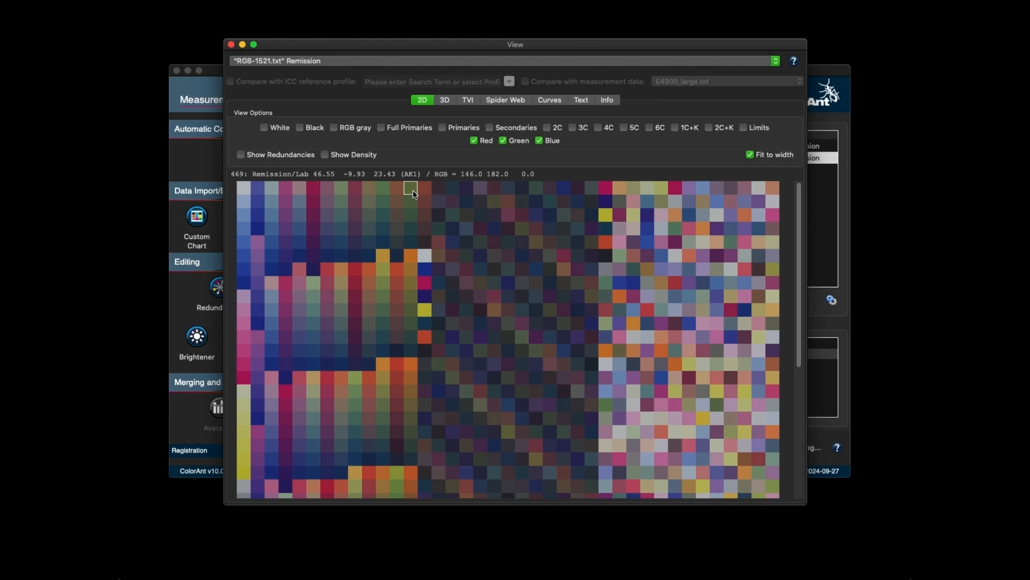
pyautogui.moveTo(414, 184)
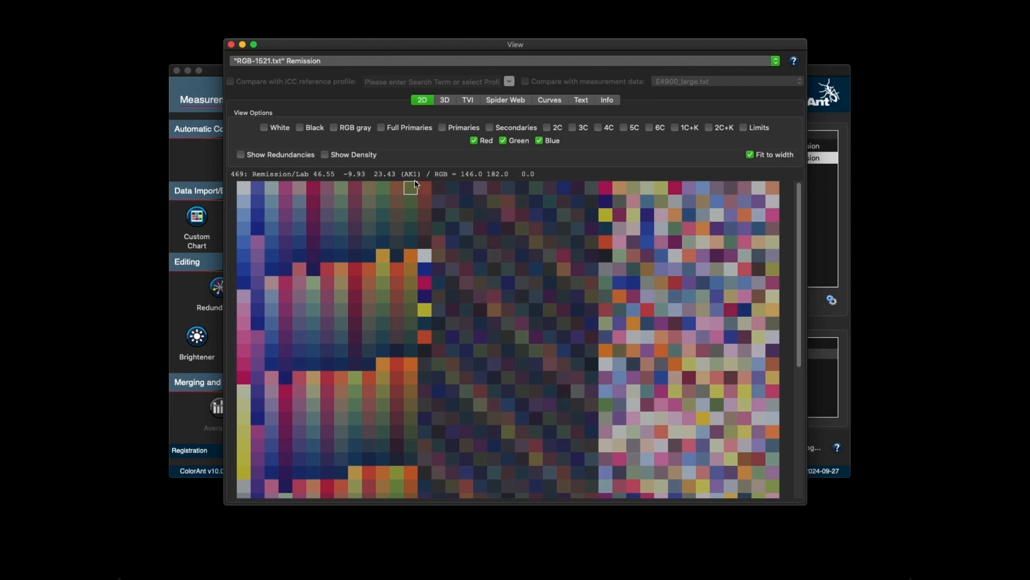
# Show the 7C_CMYKOGV remission file as raw CGATS text.
pyautogui.click(580, 99)
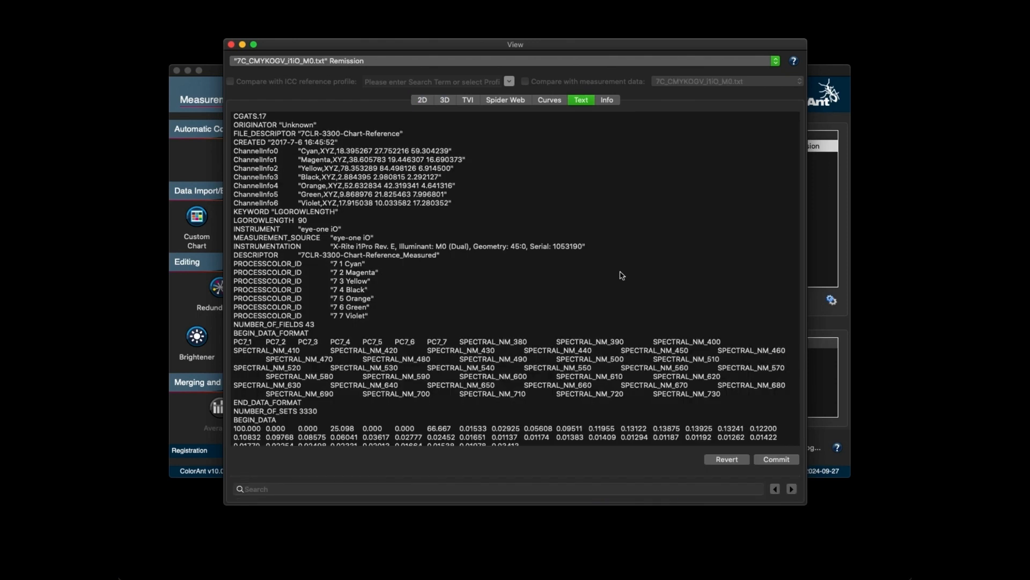
# Search the text for 'Data', step through two matches, then view the data set statistics.
pyautogui.click(404, 489)
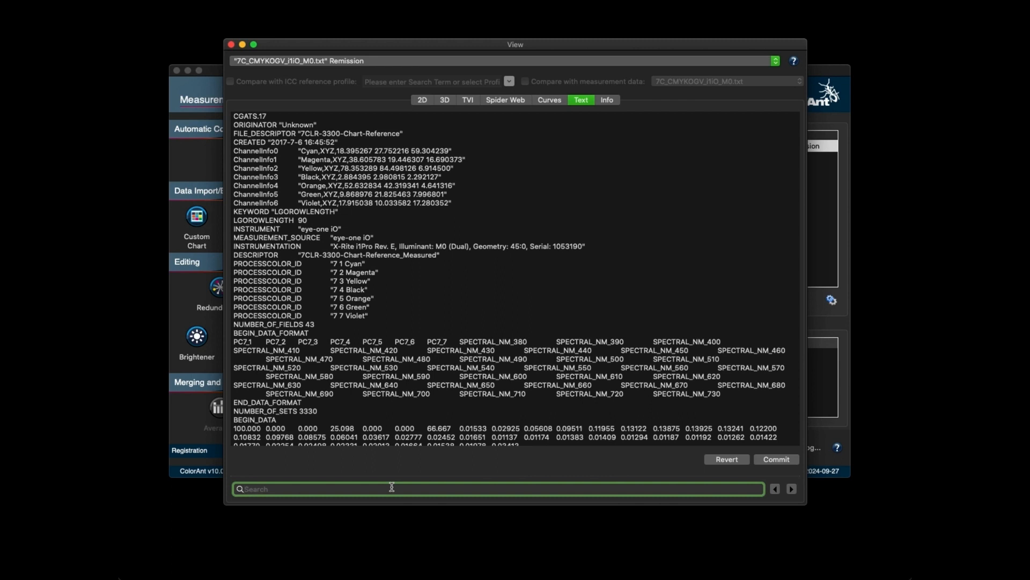
pyautogui.write('Data')
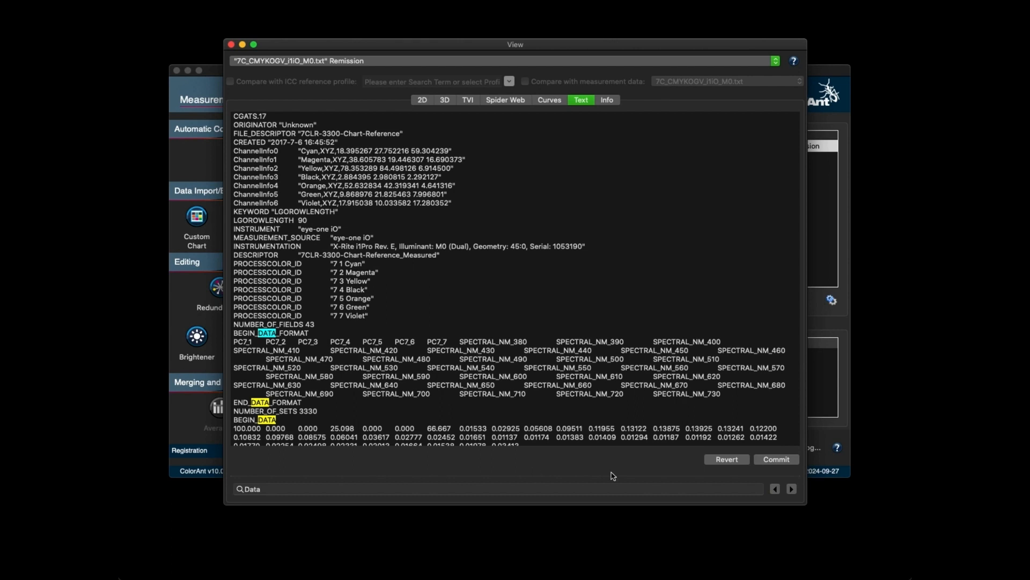
pyautogui.moveTo(761, 483)
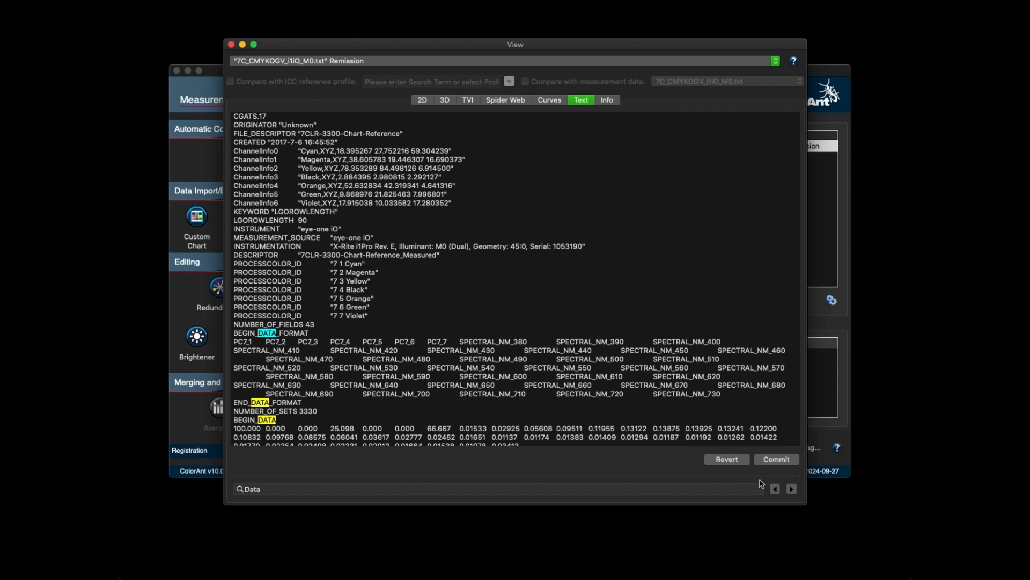
pyautogui.click(791, 488)
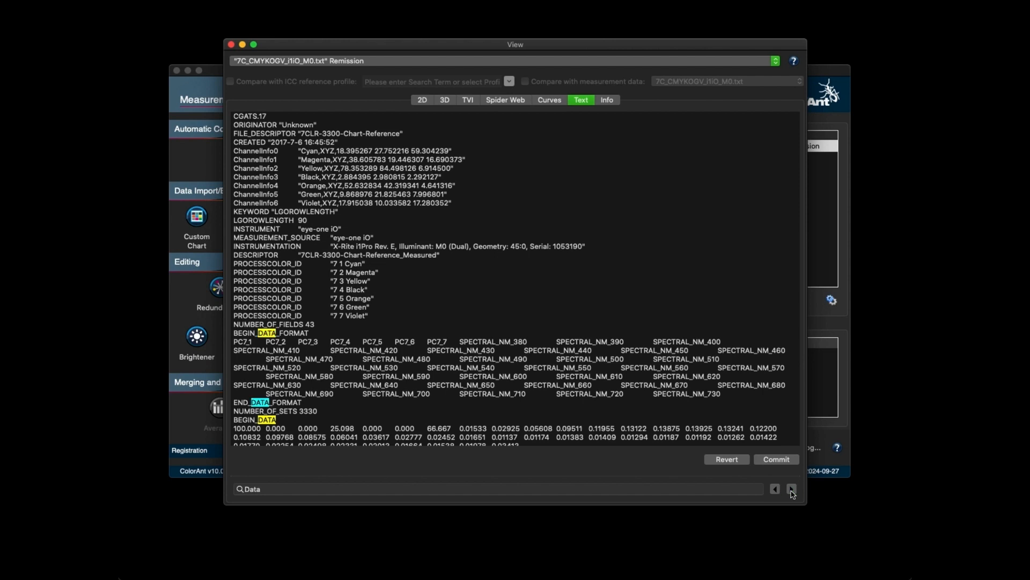
pyautogui.click(791, 488)
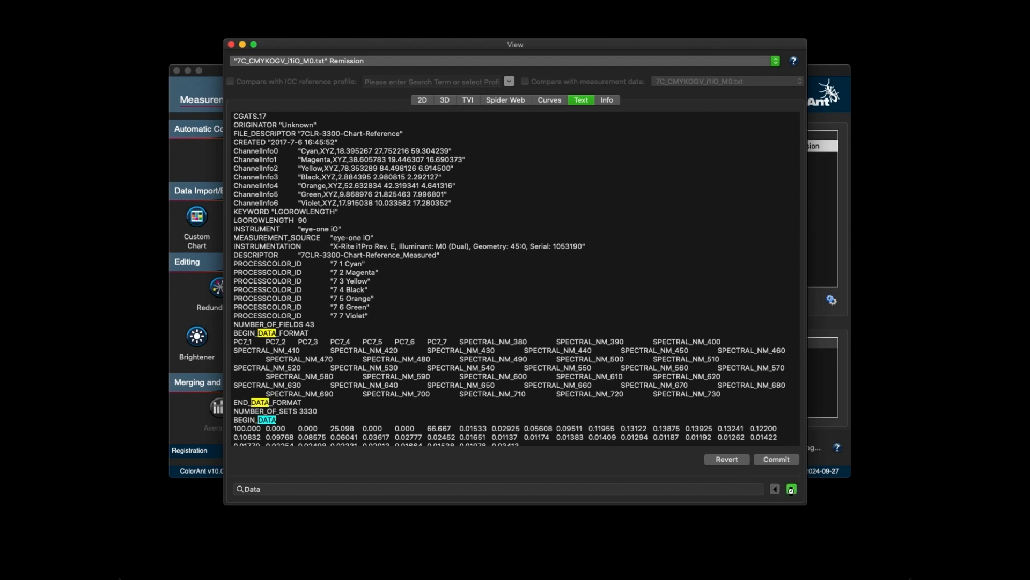
pyautogui.click(606, 100)
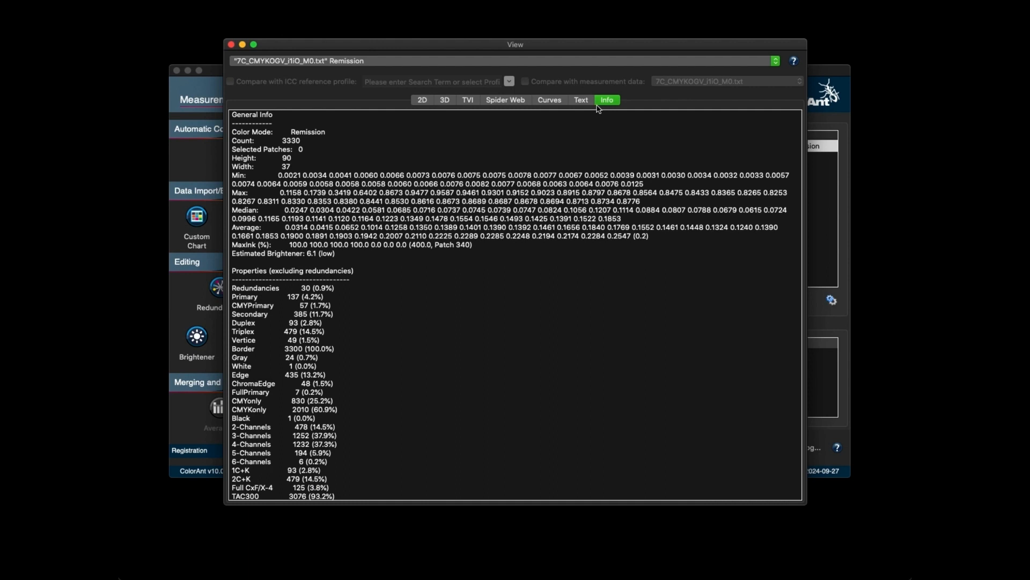
pyautogui.moveTo(384, 304)
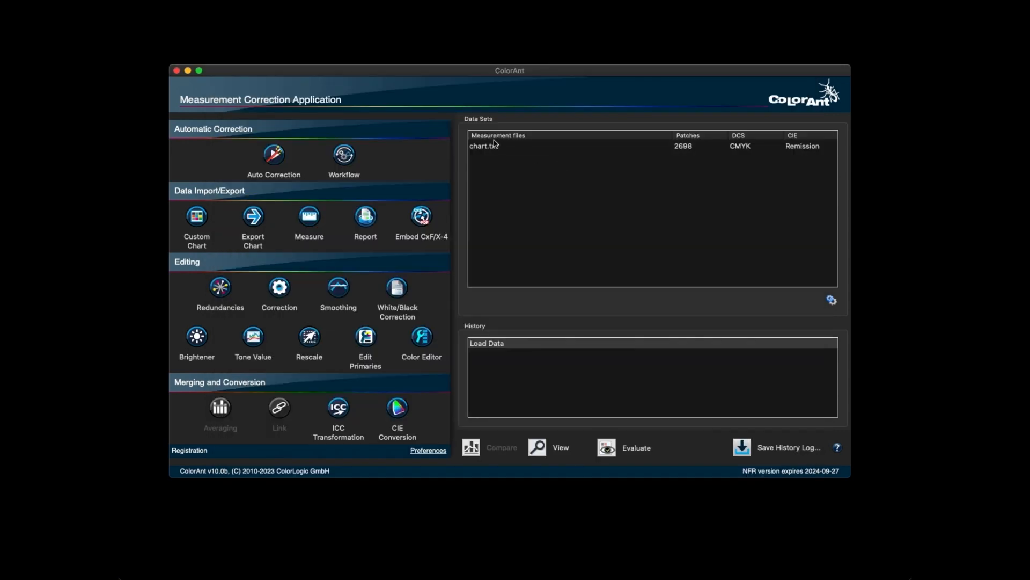
# Enumerate the patches of chart.txt via its right-click Editing menu.
pyautogui.click(484, 145)
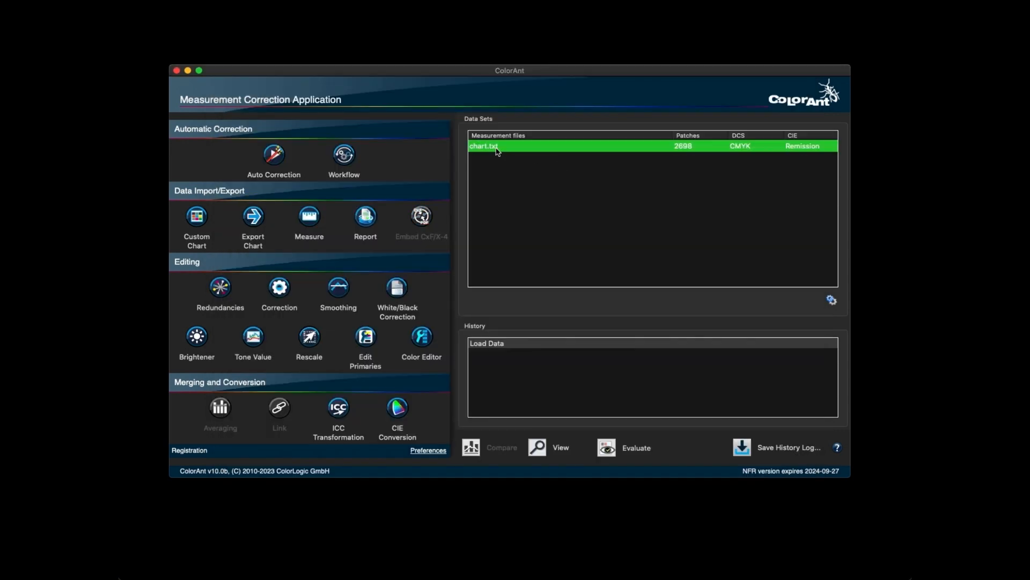
pyautogui.rightClick(484, 145)
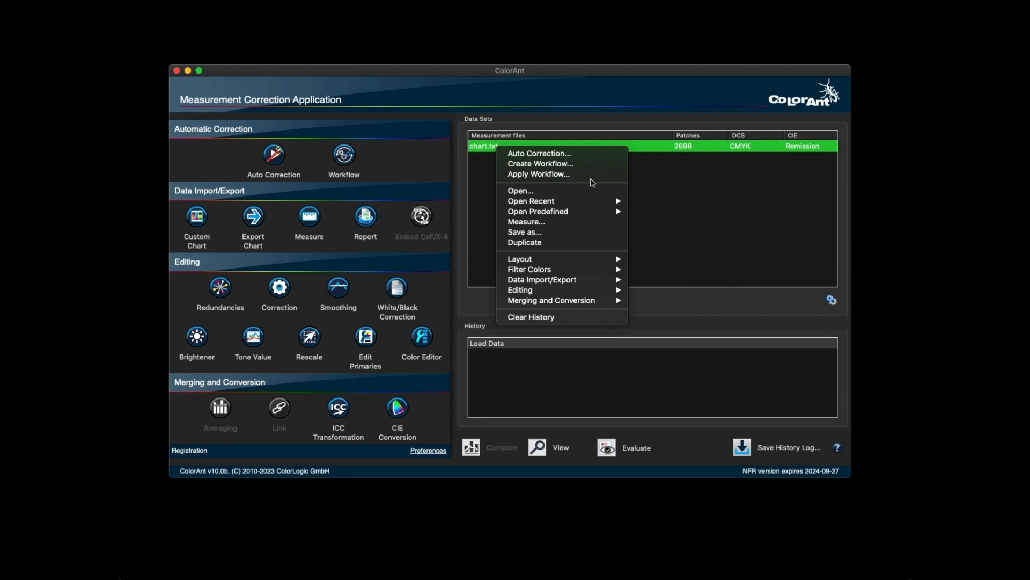
pyautogui.moveTo(529, 269)
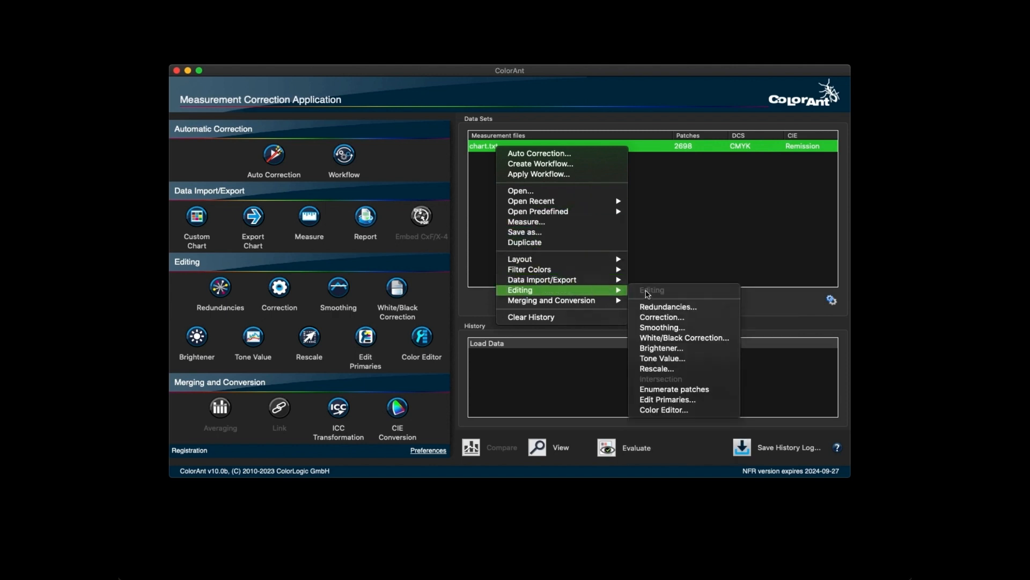
pyautogui.moveTo(657, 389)
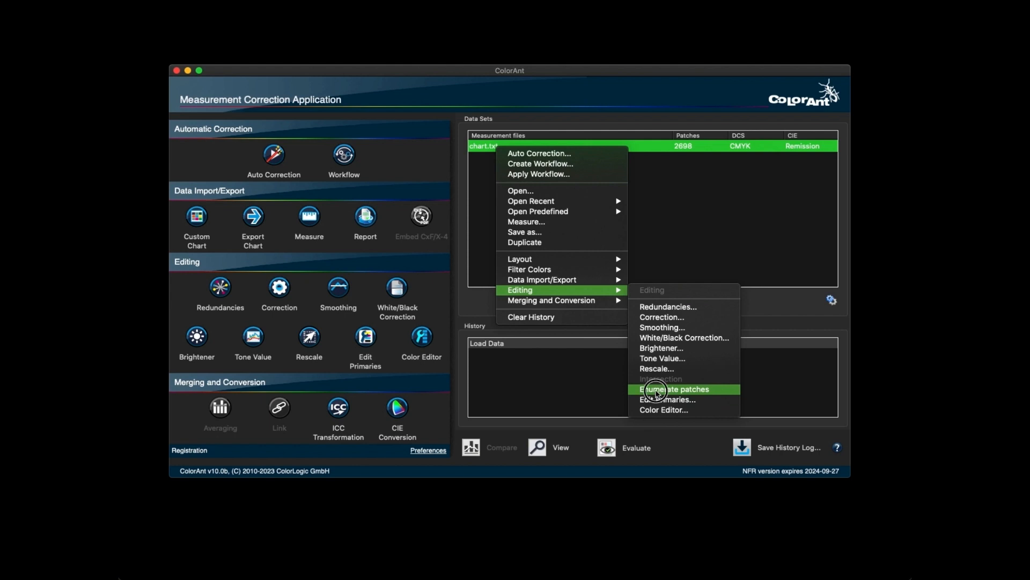
pyautogui.click(673, 389)
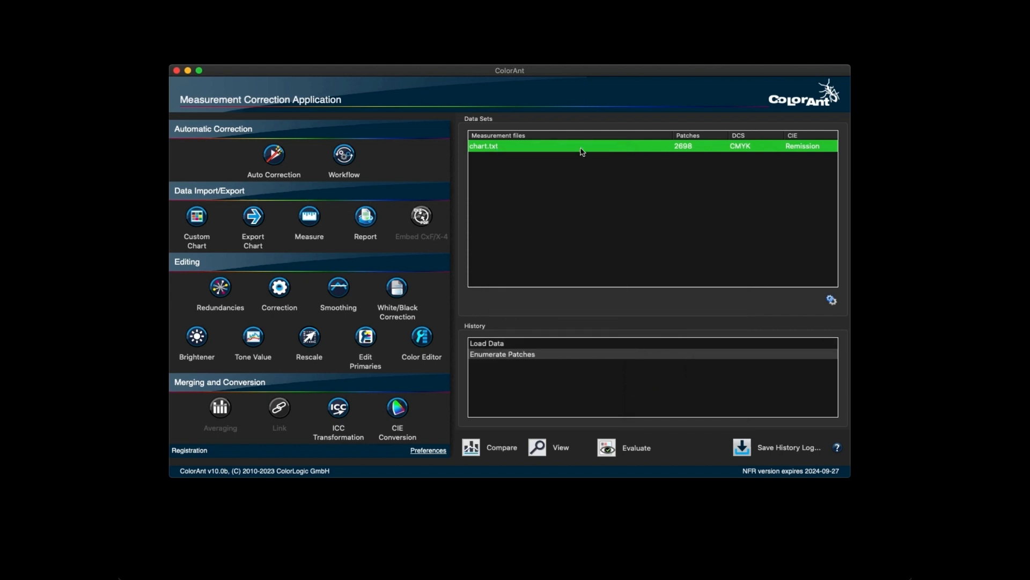
pyautogui.click(427, 450)
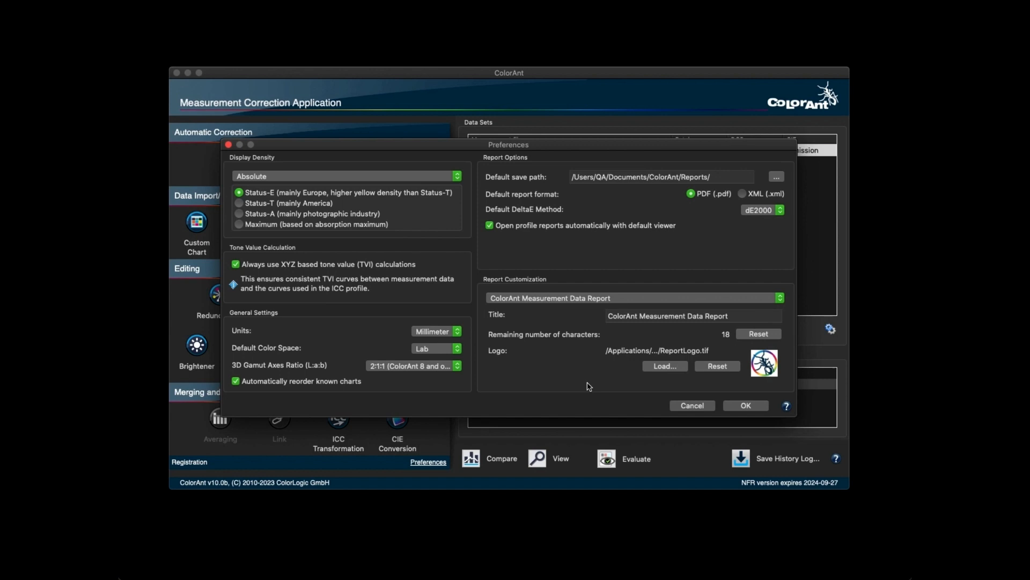
# Browse report types and keep ColorAnt Measurement Data Report selected for customization.
pyautogui.click(631, 298)
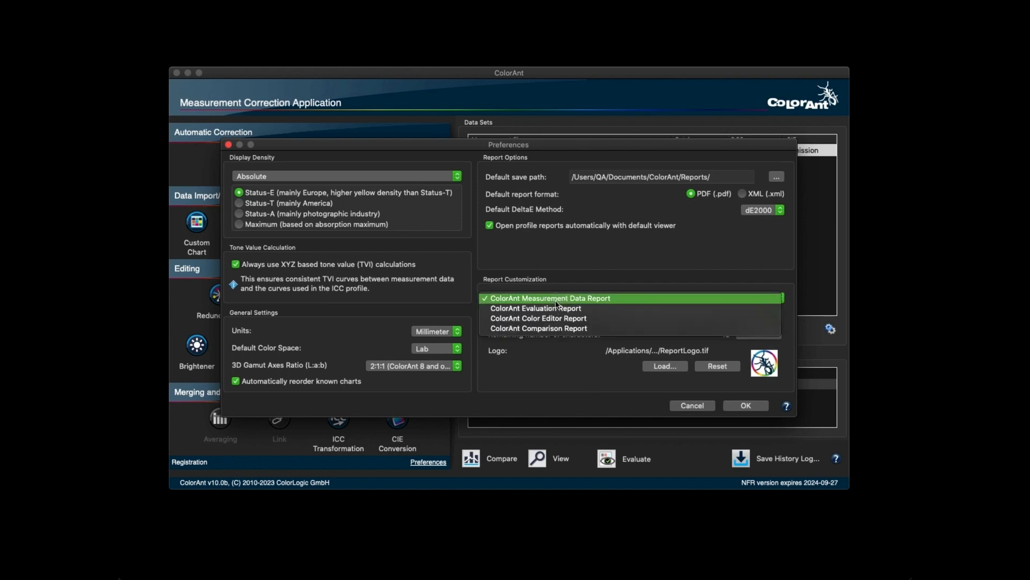
pyautogui.click(549, 297)
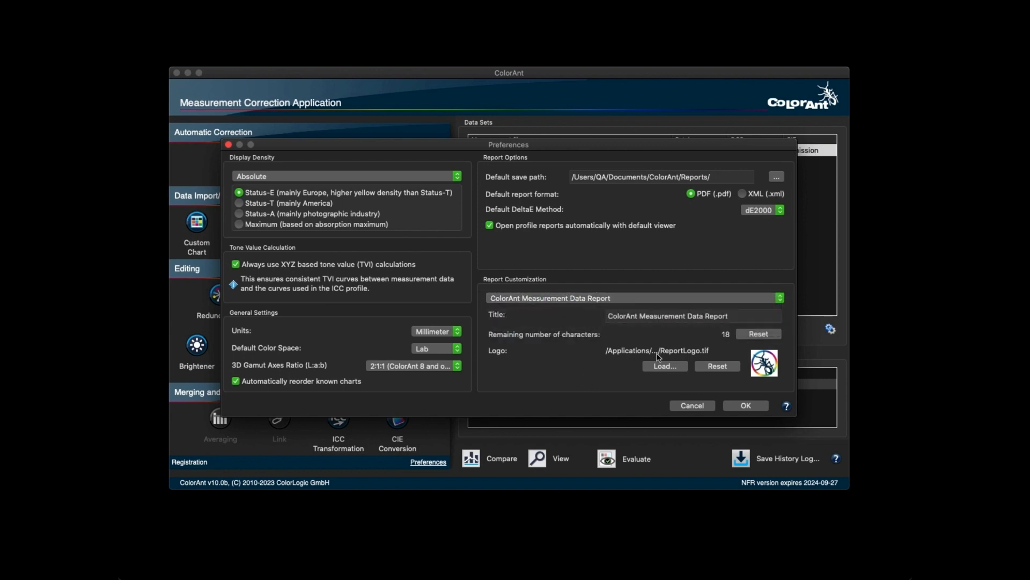
pyautogui.moveTo(762, 365)
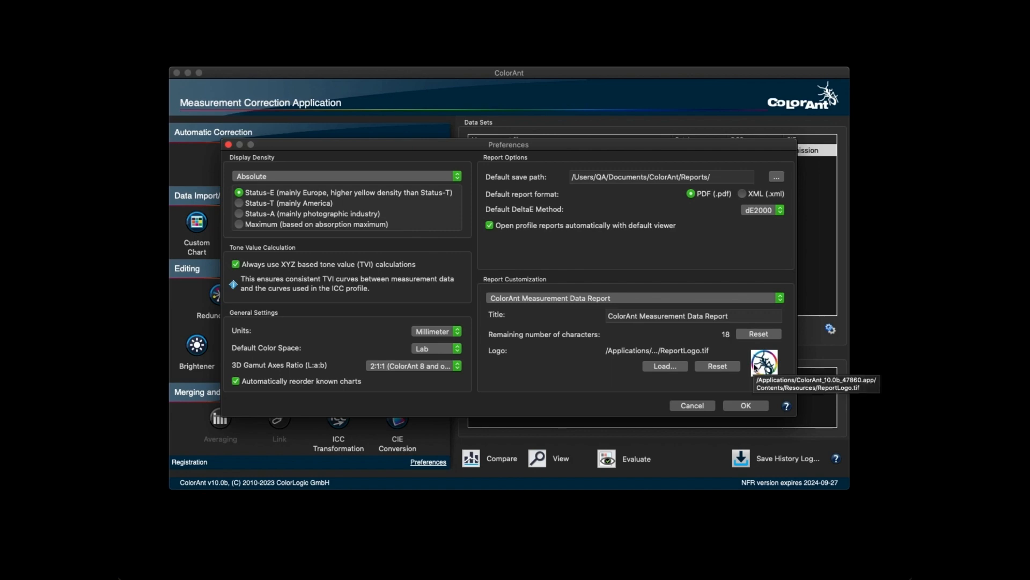